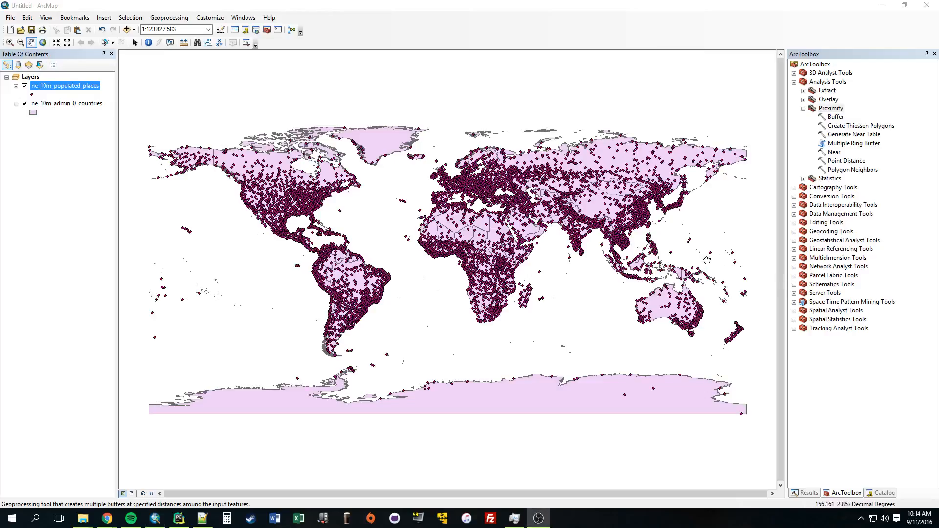
pyautogui.moveTo(853, 156)
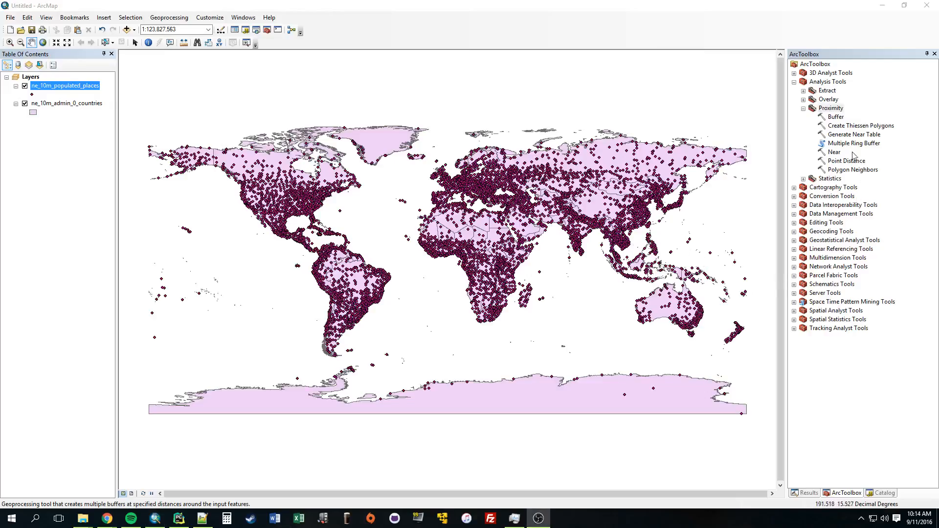
# Step: Open the Multiple Ring Buffer tool from Analysis Tools > Proximity, reposition it, then close it
pyautogui.click(855, 143)
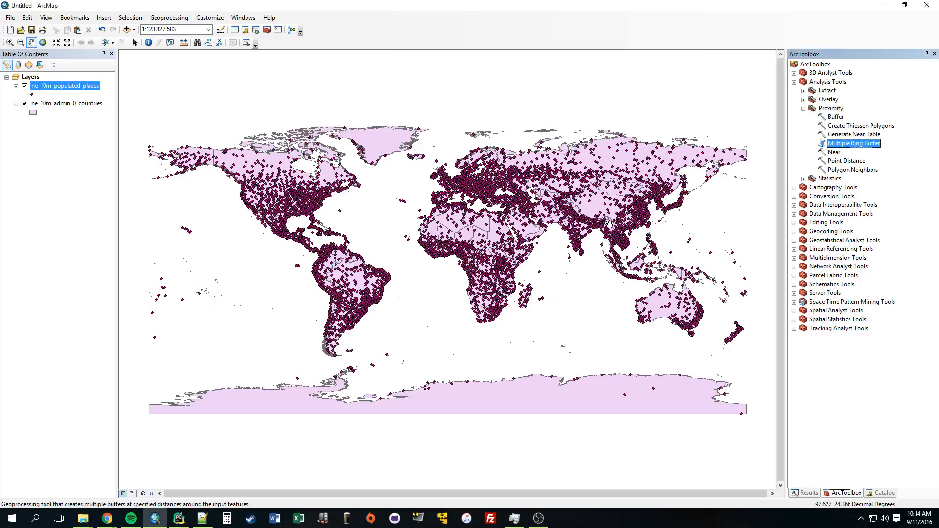
pyautogui.doubleClick(853, 143)
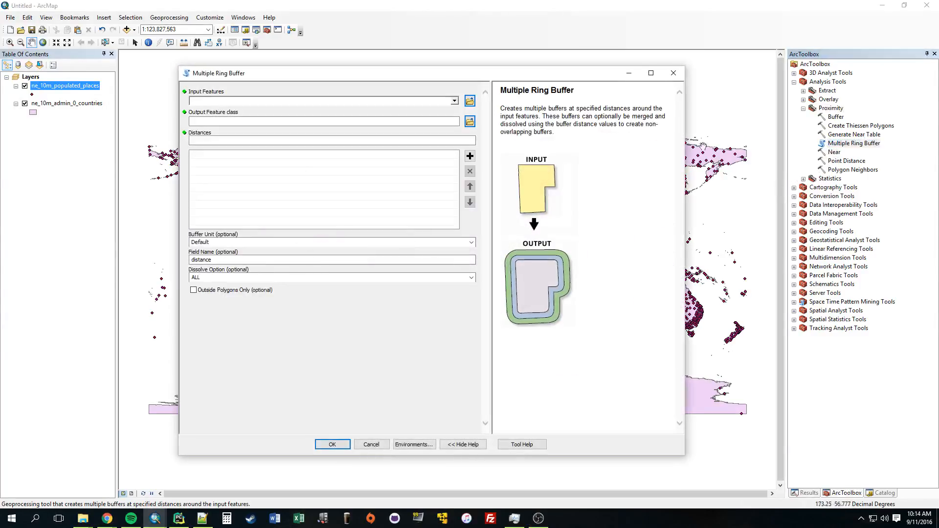
pyautogui.moveTo(215, 74); pyautogui.dragTo(319, 70)
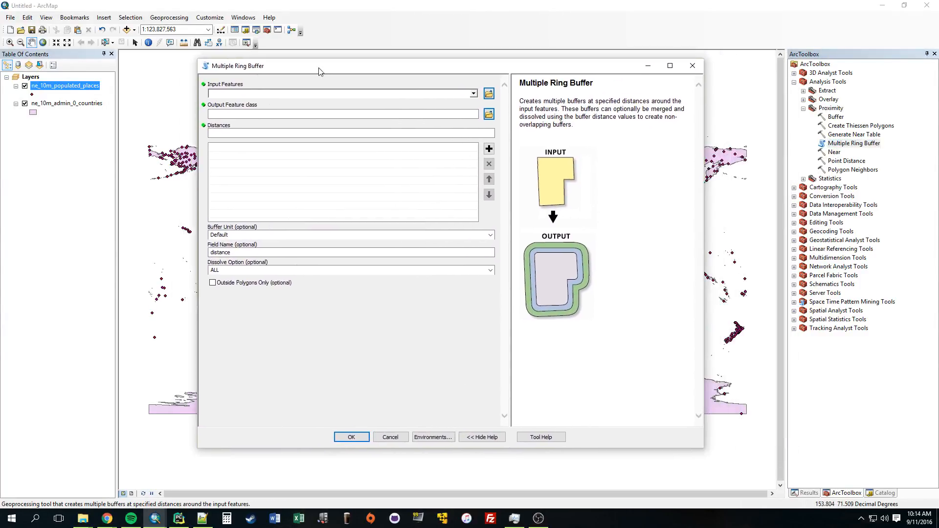
pyautogui.moveTo(307, 74)
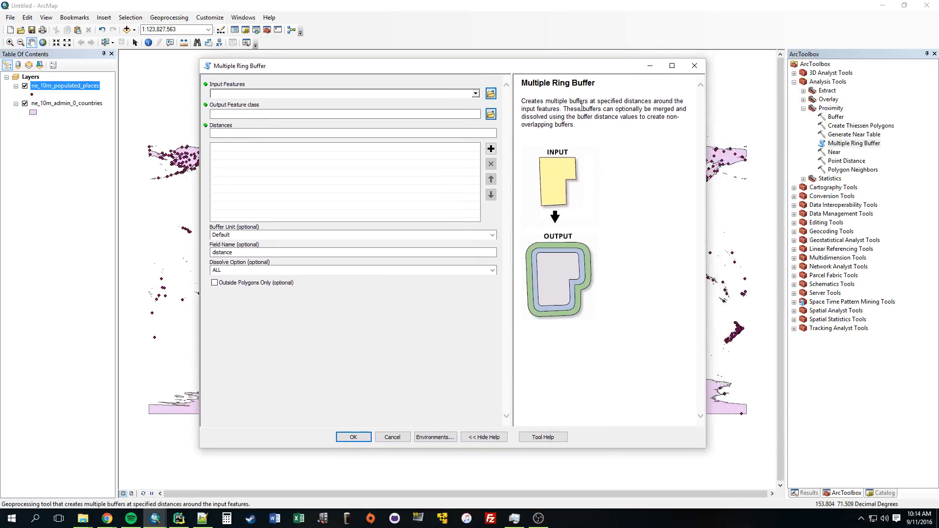
pyautogui.click(393, 436)
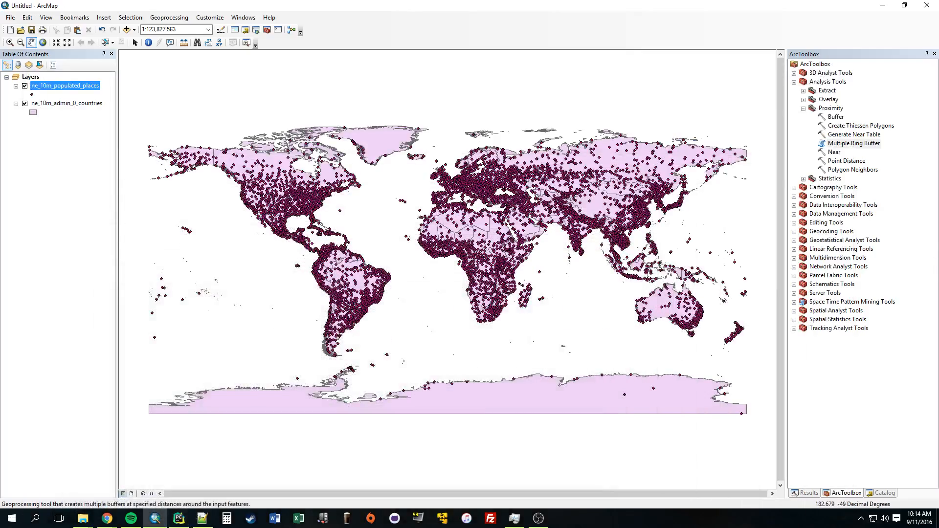
# Step: Reopen Multiple Ring Buffer and show the help description for its Input Features parameter
pyautogui.click(852, 143)
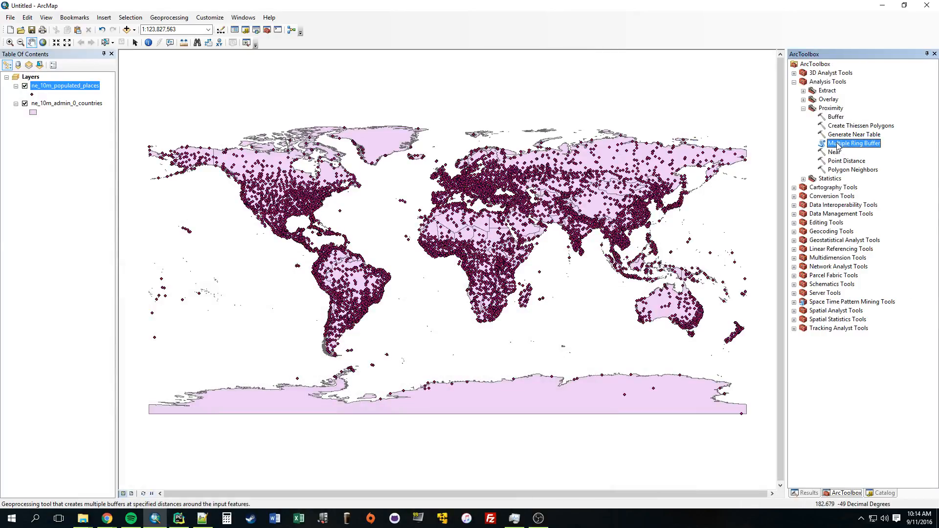
pyautogui.doubleClick(856, 142)
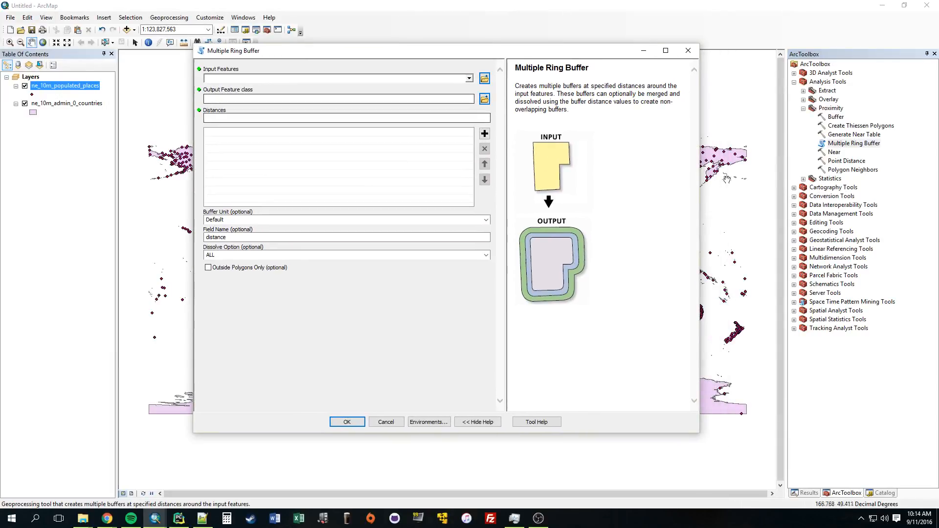
pyautogui.click(335, 78)
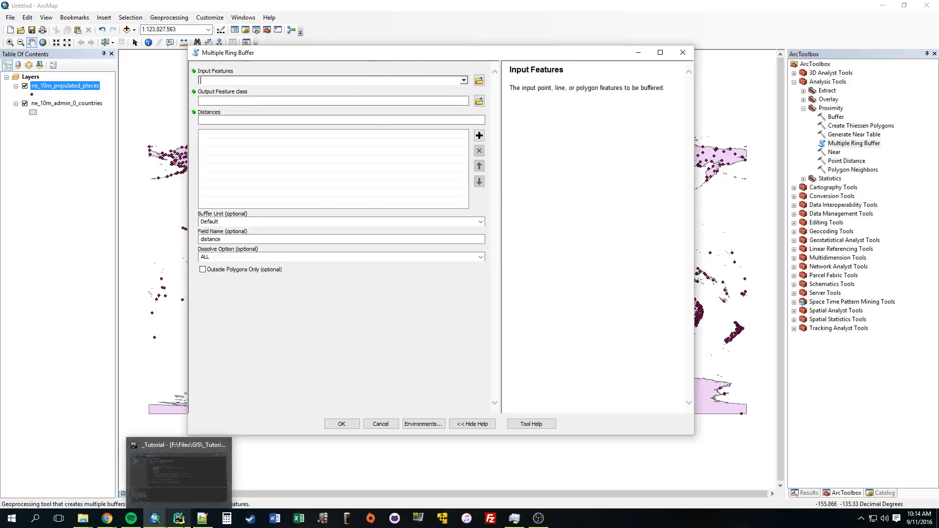
pyautogui.click(177, 518)
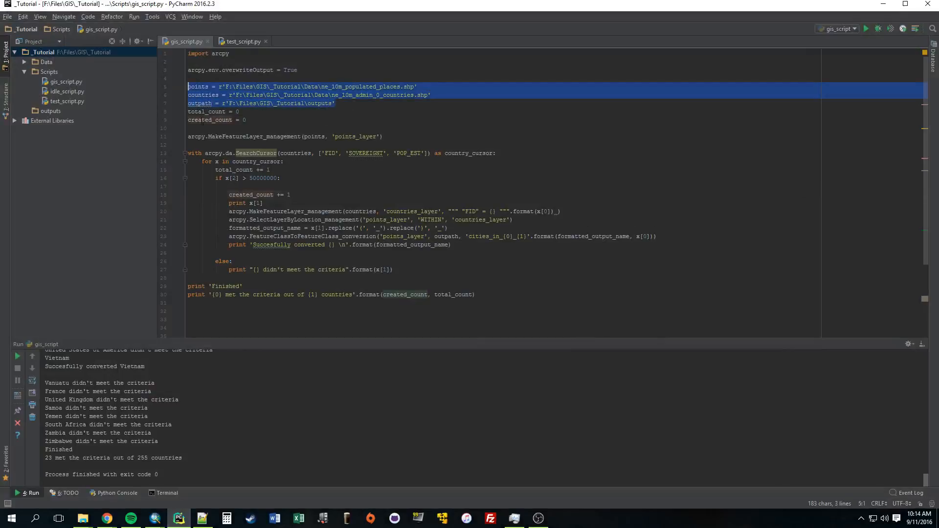
pyautogui.moveTo(156, 518)
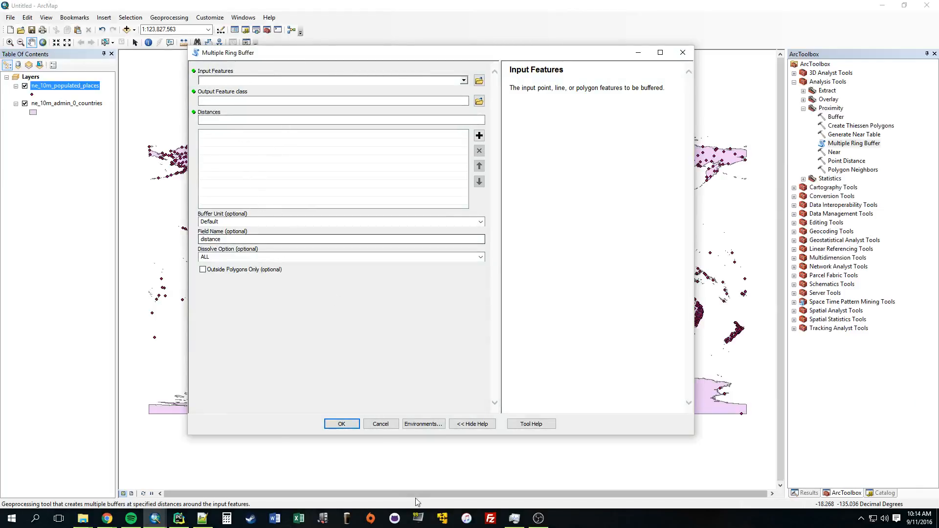
# Step: Cancel the buffer tool, collapse the Proximity toolset and switch to the Catalog folder view
pyautogui.click(381, 423)
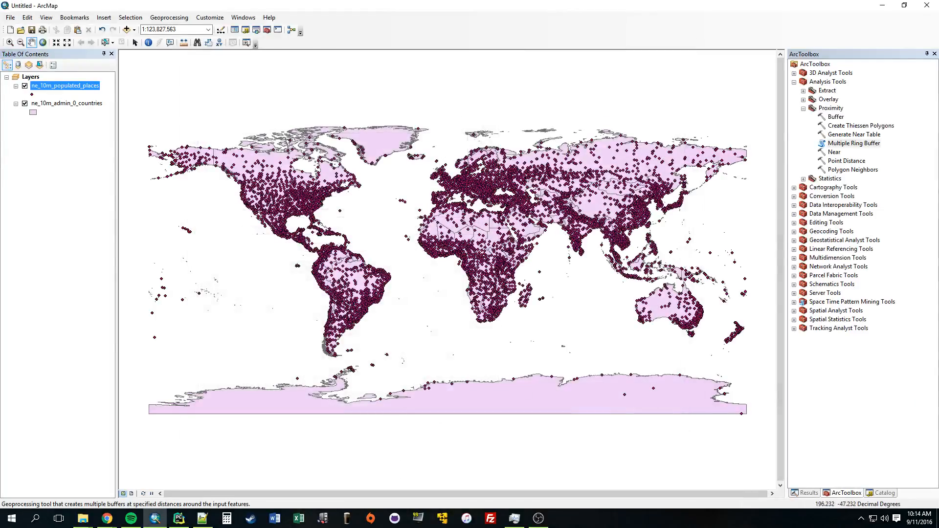
pyautogui.click(804, 107)
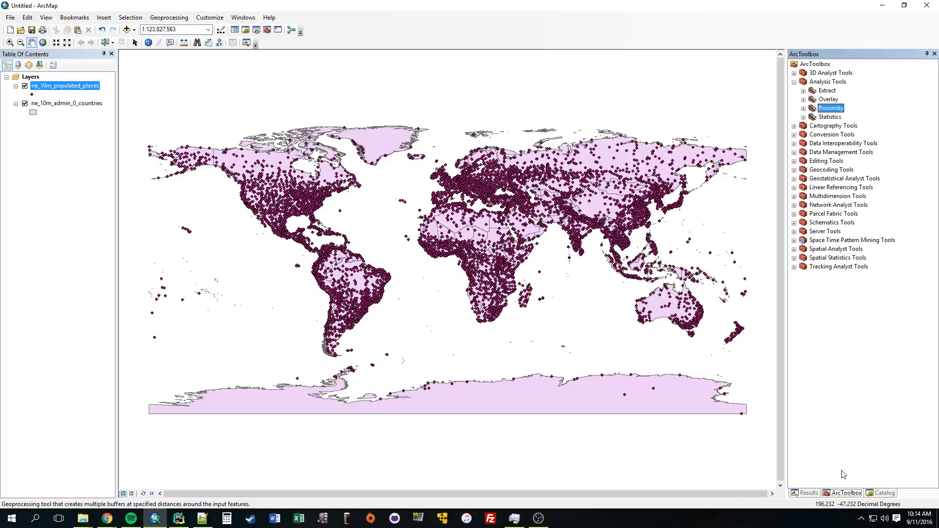
pyautogui.click(883, 492)
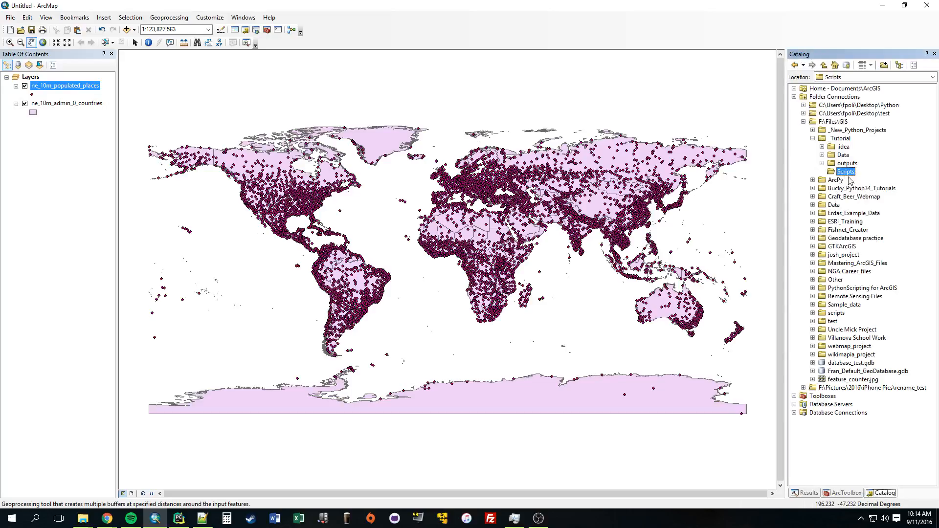
# Step: Create a new Toolbox.tbx inside the Scripts folder of the _Tutorial project
pyautogui.click(842, 138)
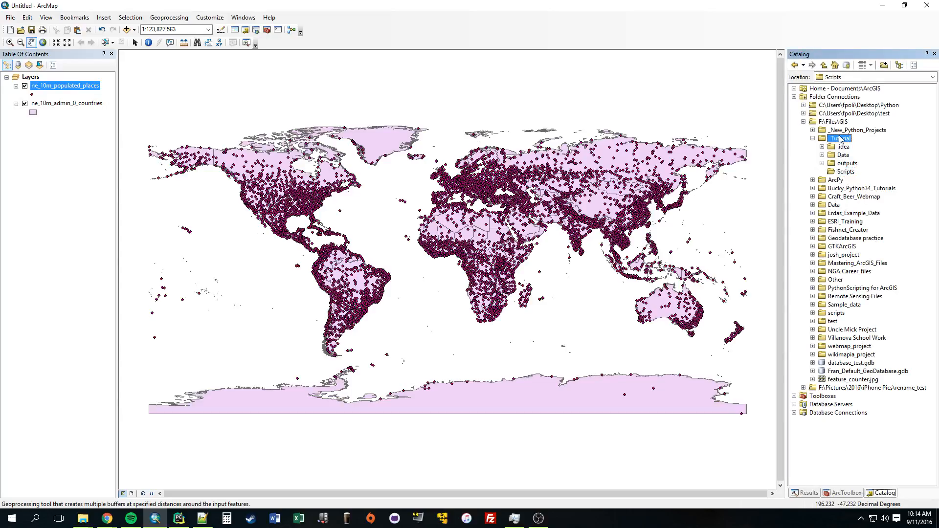
pyautogui.click(838, 138)
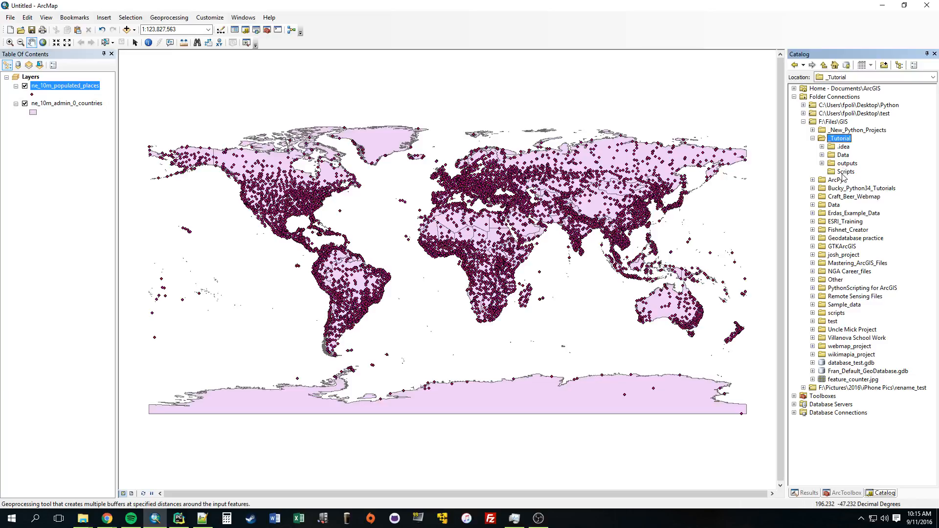
pyautogui.rightClick(845, 172)
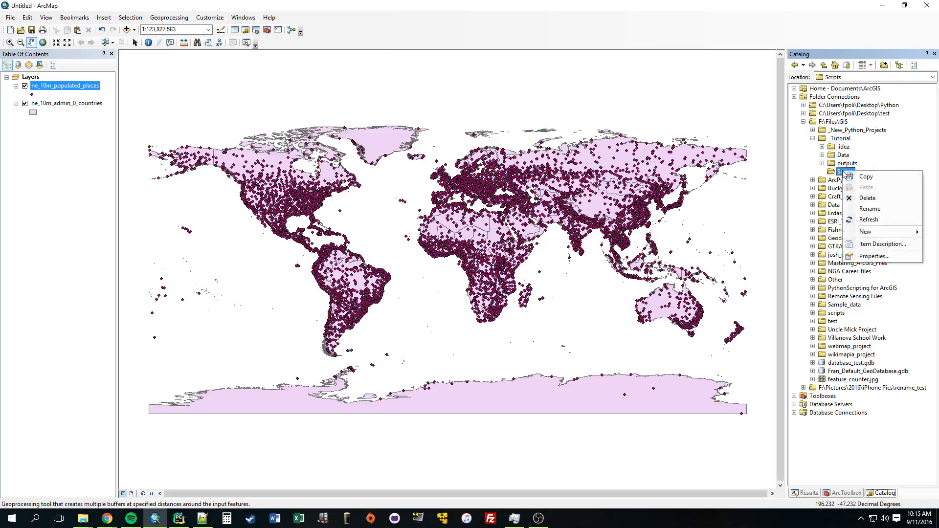
pyautogui.click(846, 172)
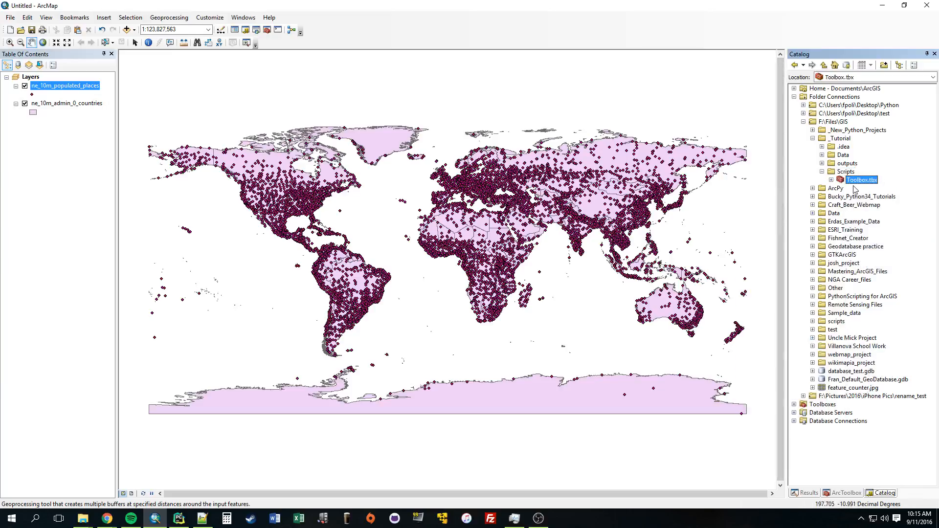
# Step: Start adding a script tool to Toolbox.tbx and name it SelectByLocation
pyautogui.rightClick(861, 180)
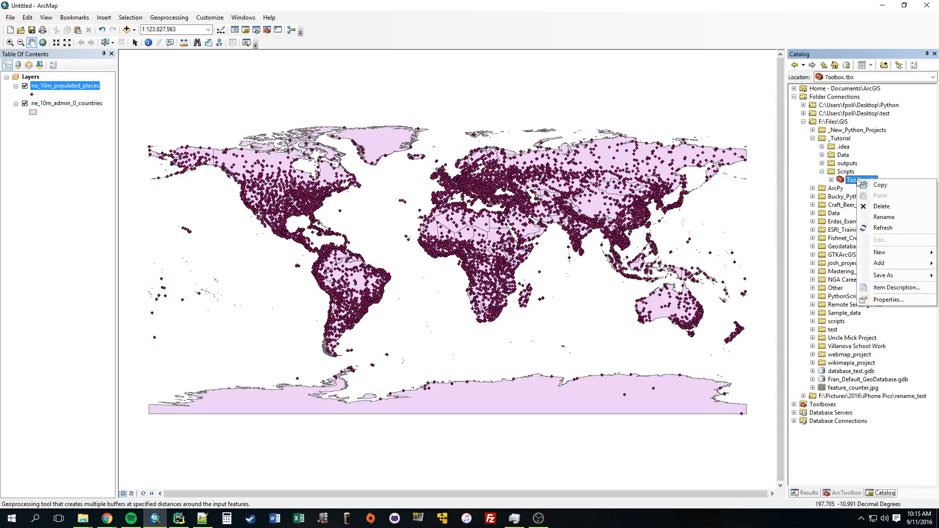
pyautogui.click(878, 263)
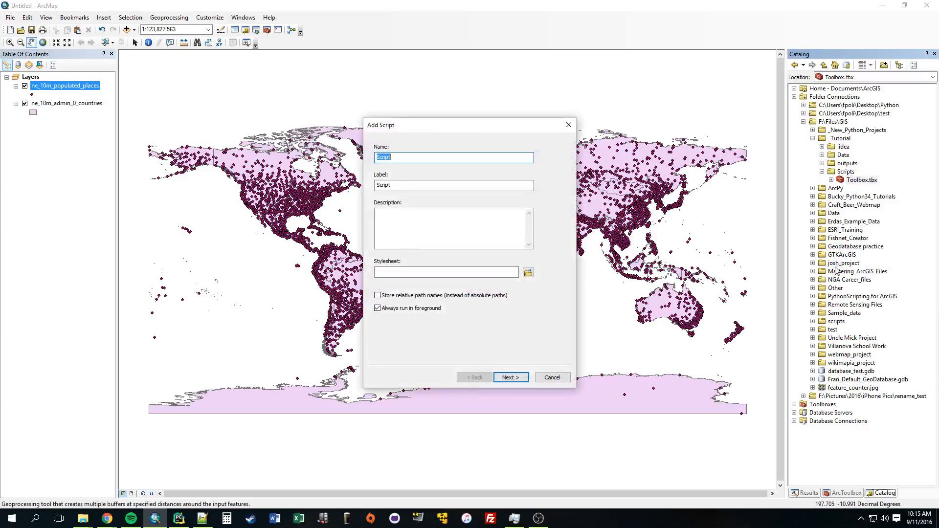
pyautogui.moveTo(654, 214)
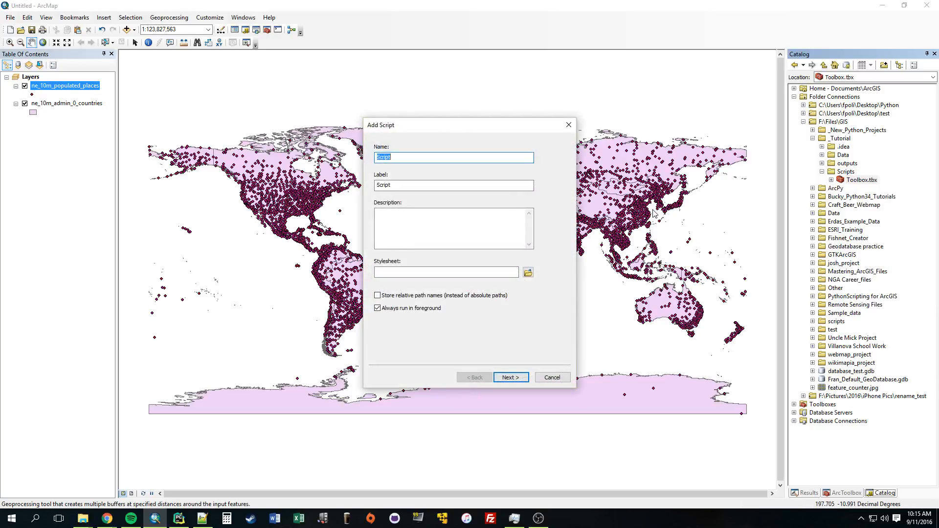
pyautogui.write('s')
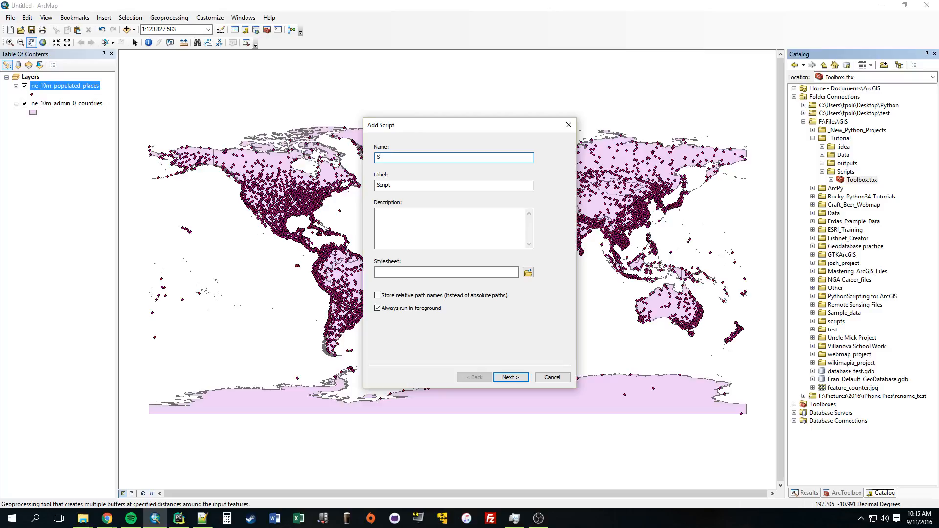
pyautogui.write('electByLocation')
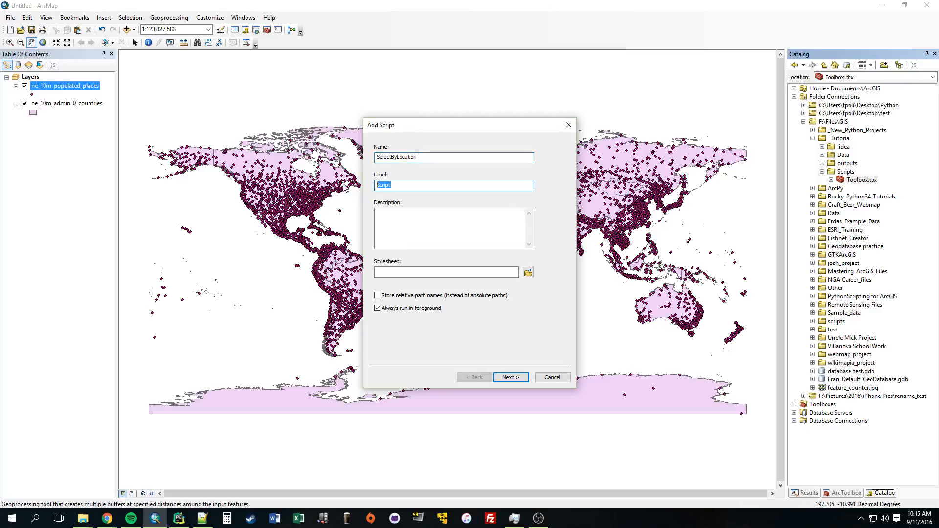
pyautogui.click(511, 377)
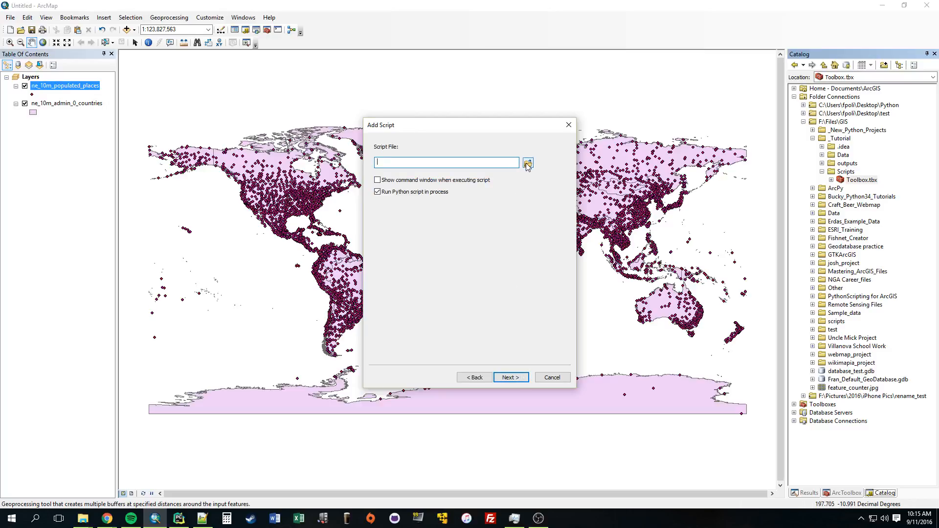
pyautogui.moveTo(522, 186)
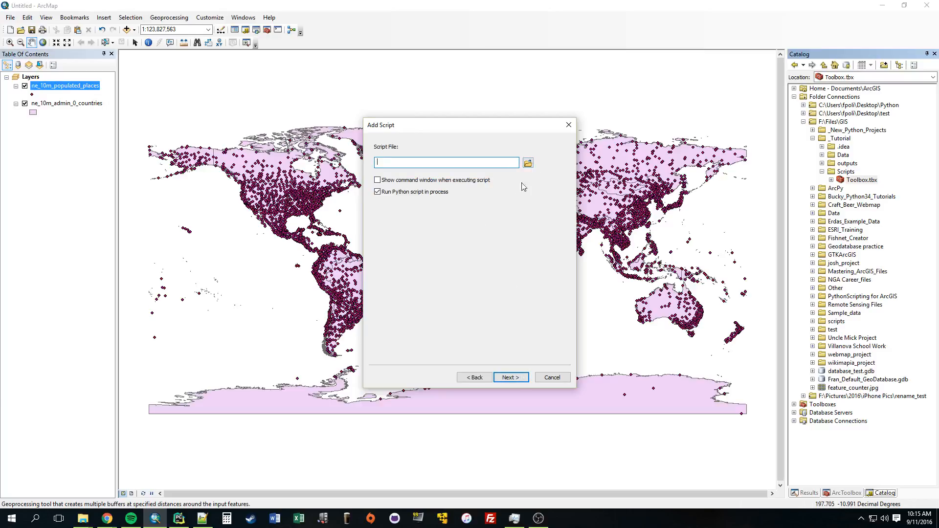
# Step: Set gis_script.py as the tool's script file and advance the wizard
pyautogui.click(527, 162)
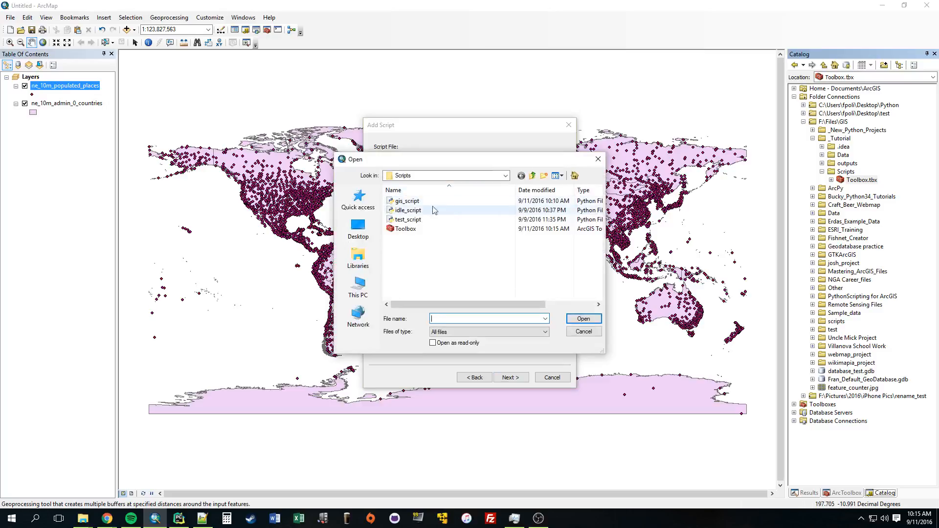
pyautogui.click(407, 200)
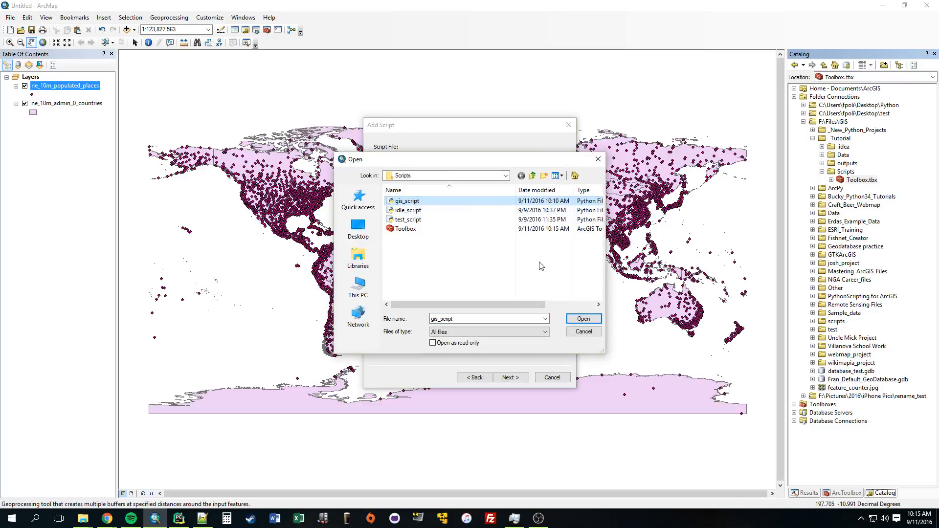
pyautogui.click(582, 318)
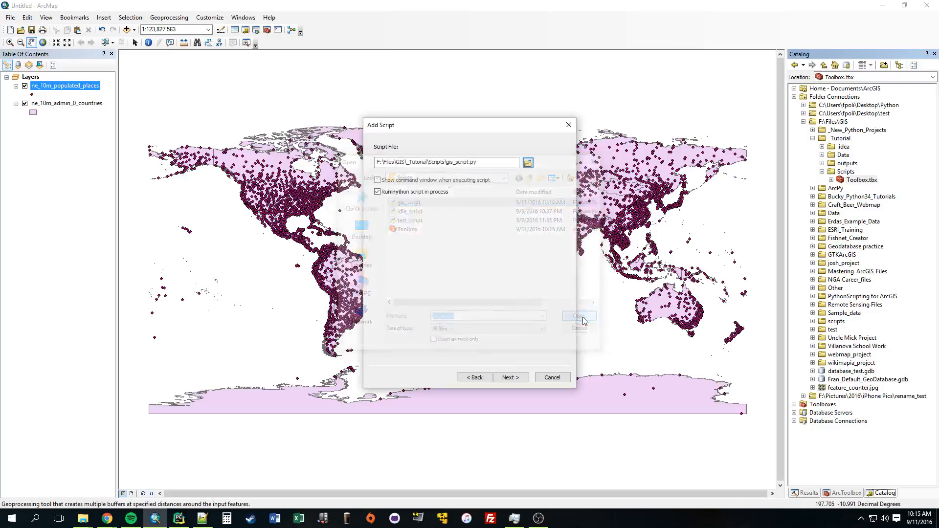
pyautogui.click(578, 315)
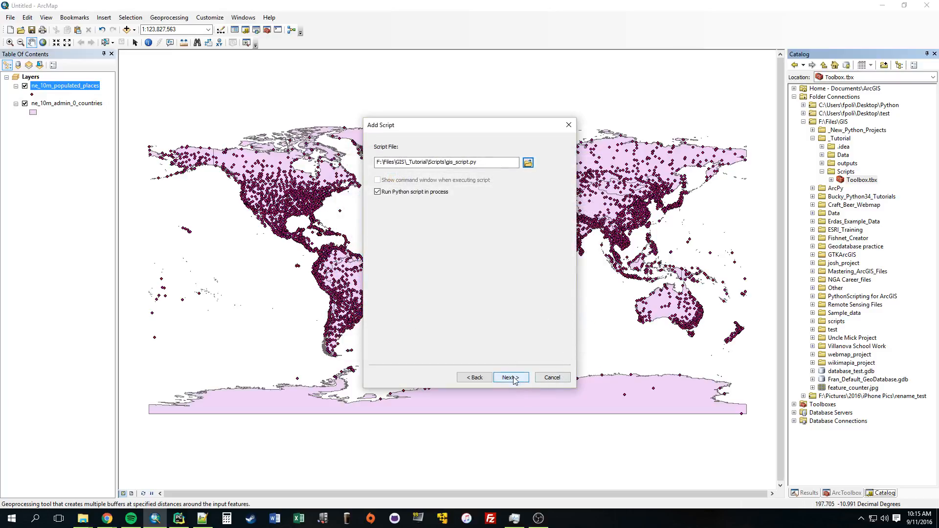
pyautogui.click(507, 378)
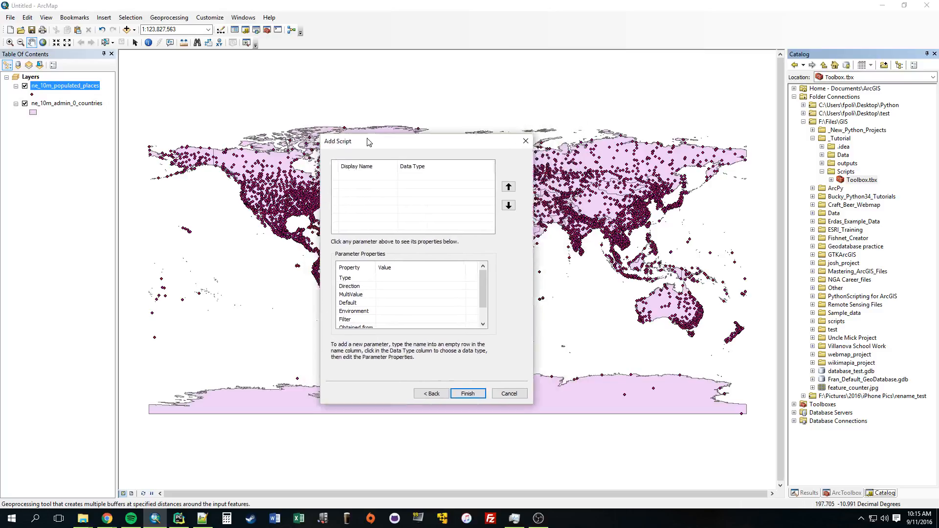
pyautogui.moveTo(368, 141); pyautogui.dragTo(368, 124)
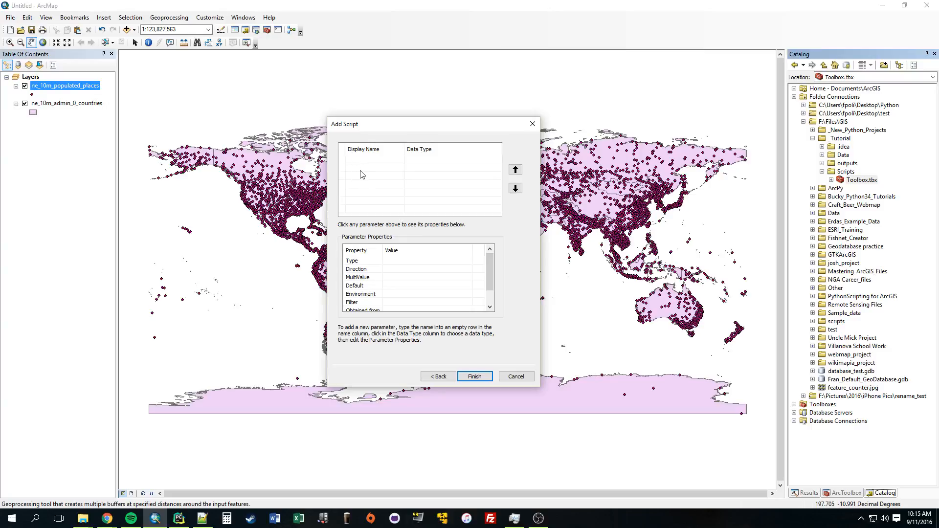
pyautogui.click(375, 160)
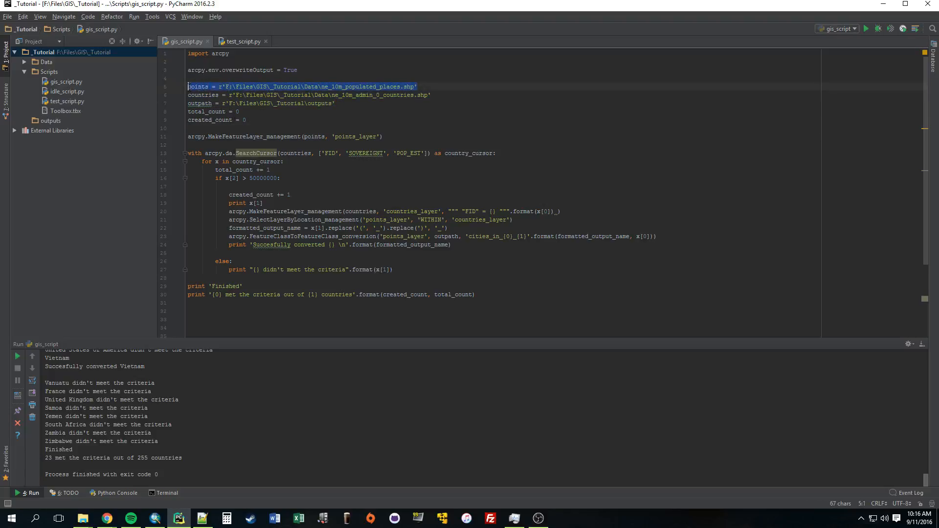
pyautogui.doubleClick(197, 86)
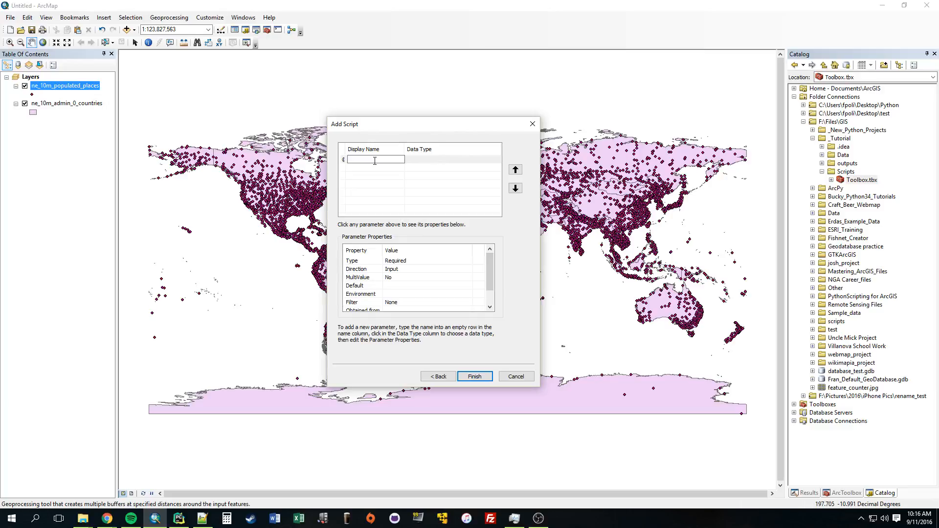
# Step: Add City_shapefile and Country_shapefile parameters, both with data type Shapefile
pyautogui.write('C')
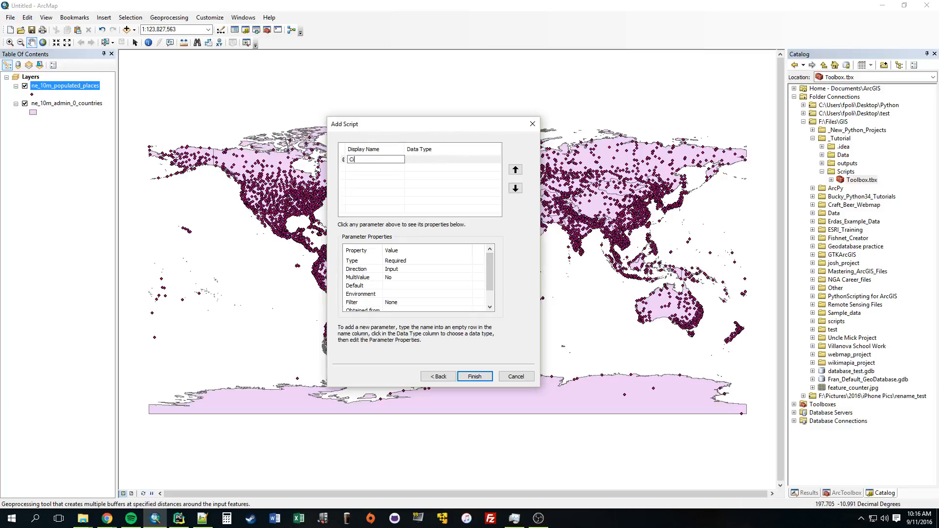
pyautogui.write('ity_shapefile')
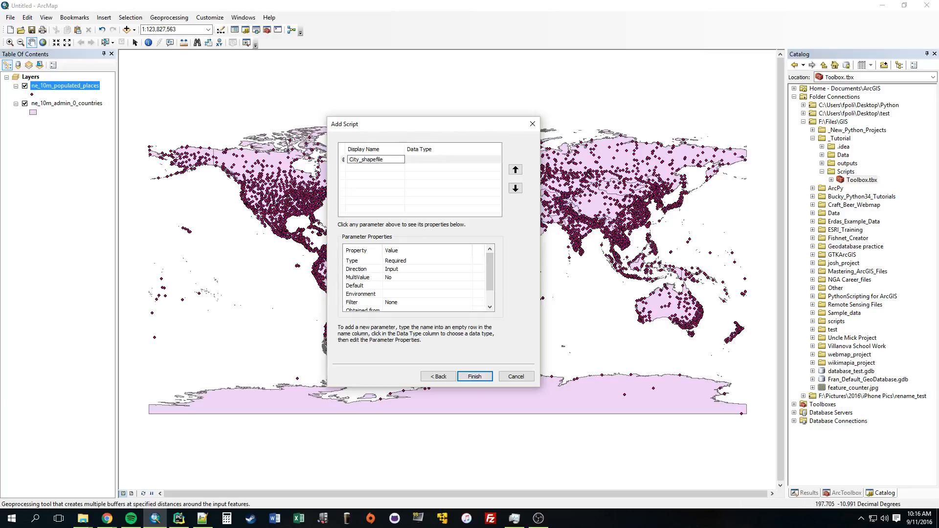
pyautogui.click(426, 160)
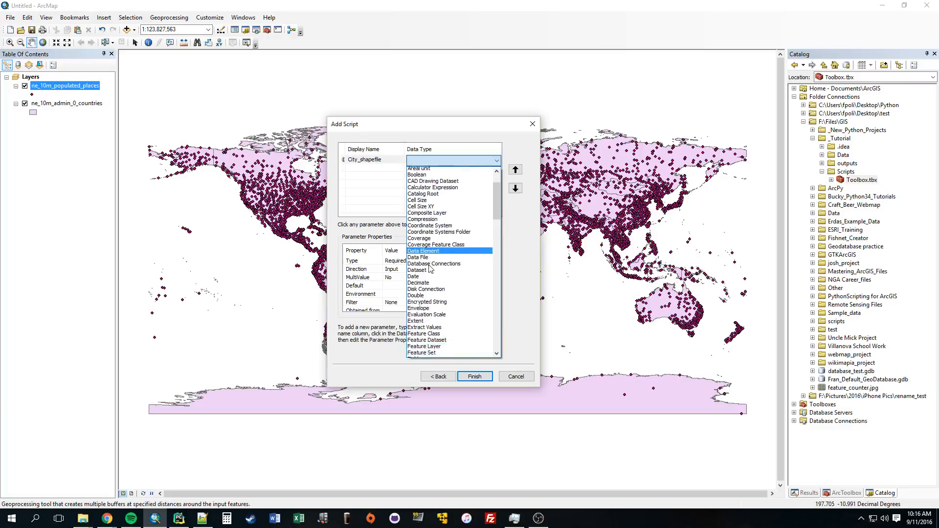
pyautogui.scroll(-3)
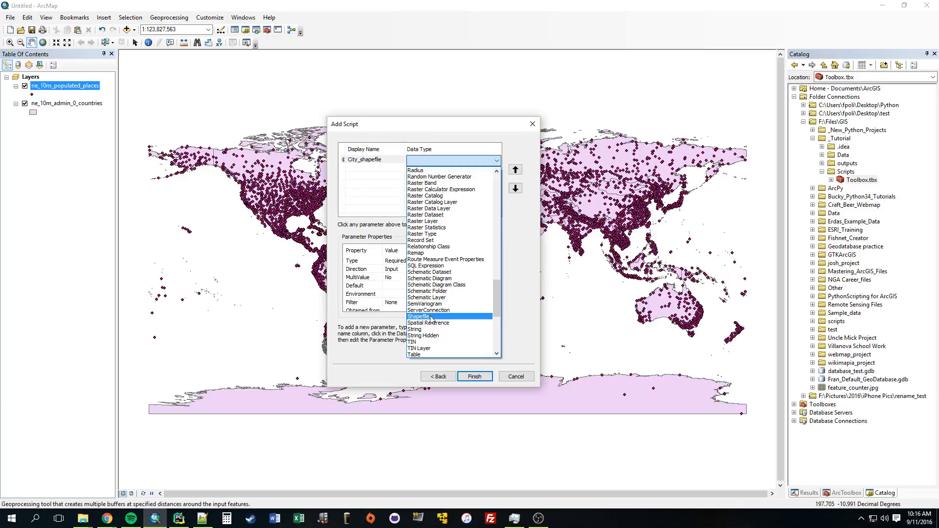
pyautogui.click(421, 315)
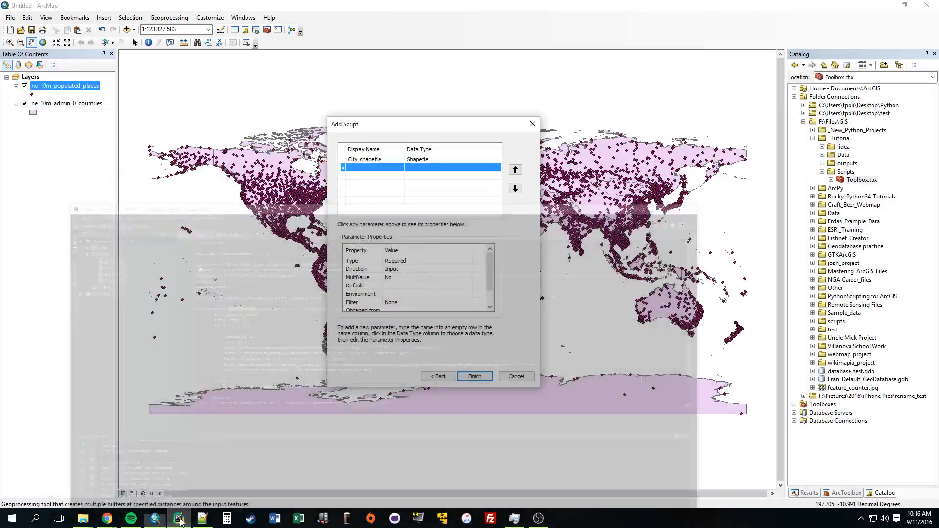
pyautogui.write('Country_shapef')
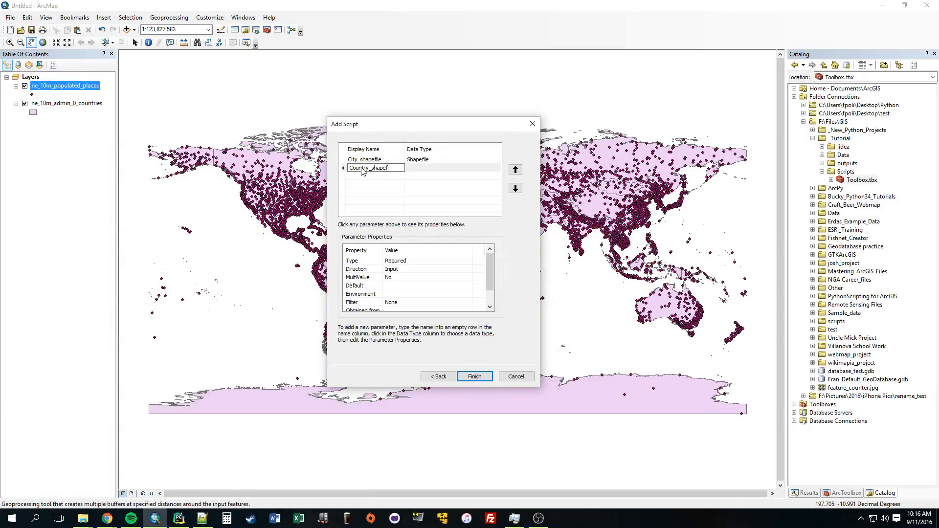
pyautogui.click(425, 167)
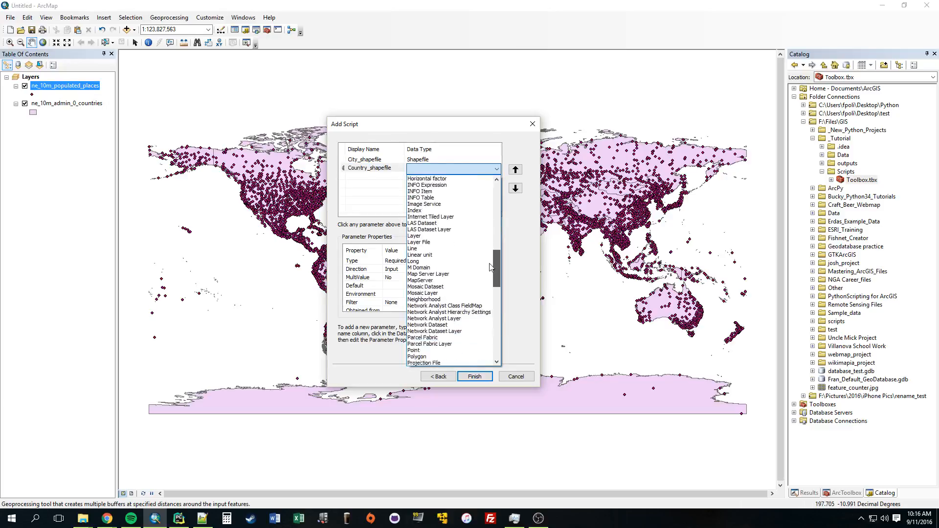
pyautogui.scroll(-3)
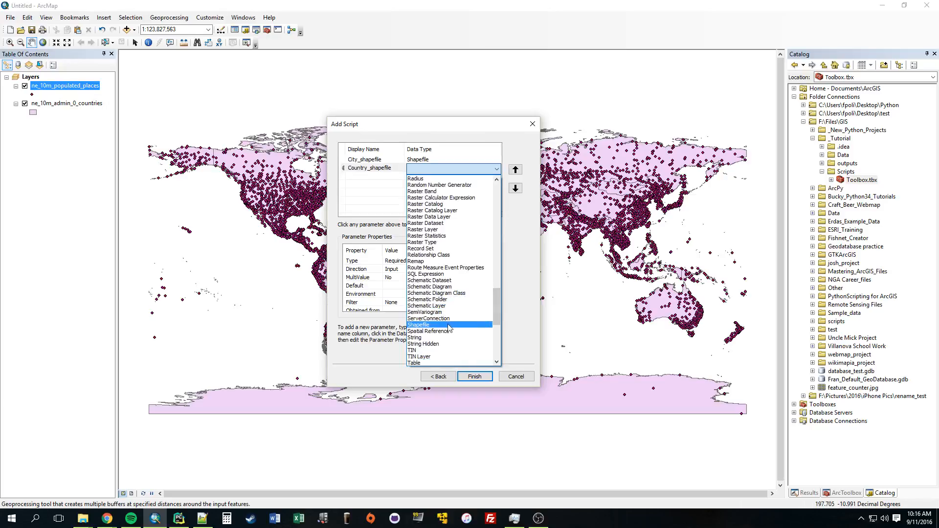
pyautogui.click(418, 325)
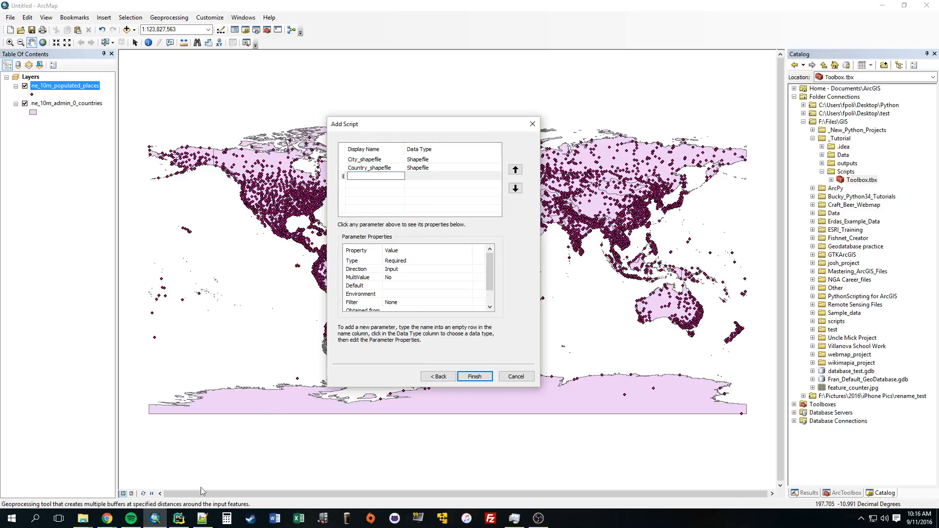
pyautogui.moveTo(372, 219)
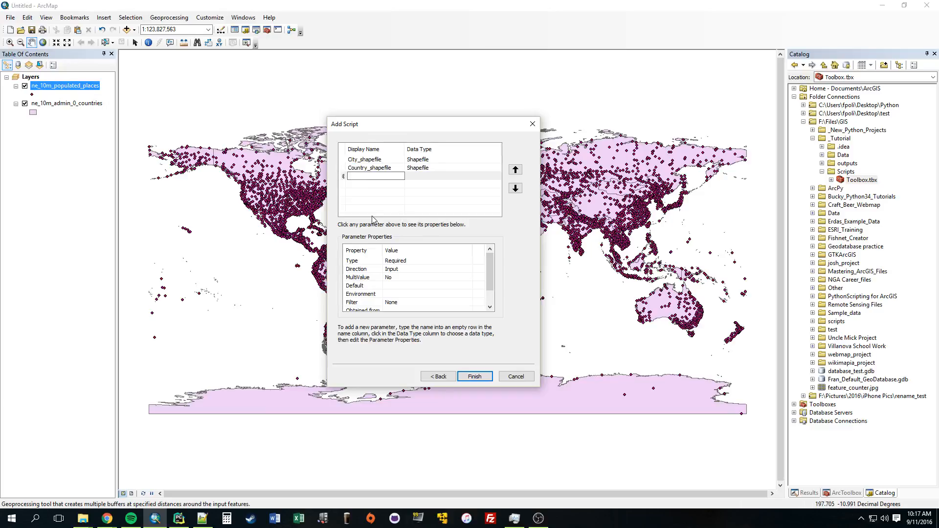
# Step: Add an Output_folder parameter with data type Folder
pyautogui.write('Output_folde')
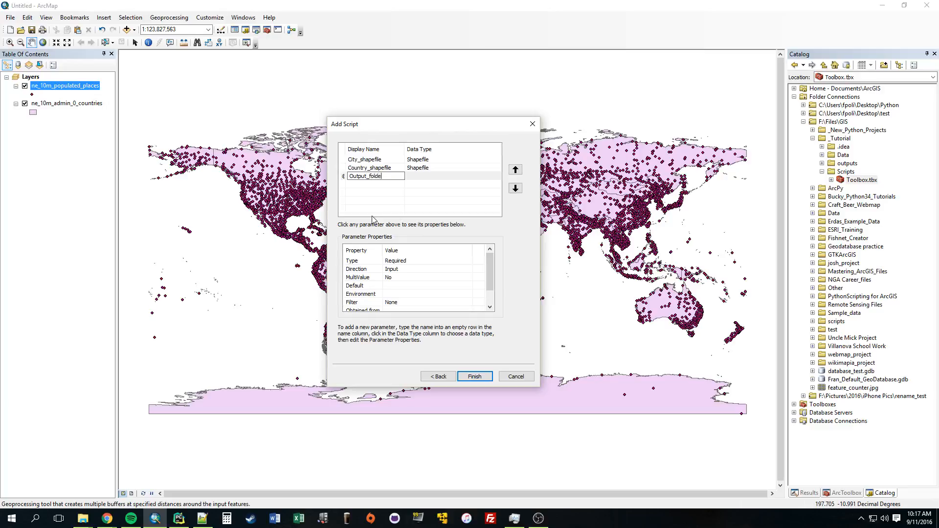
pyautogui.click(449, 175)
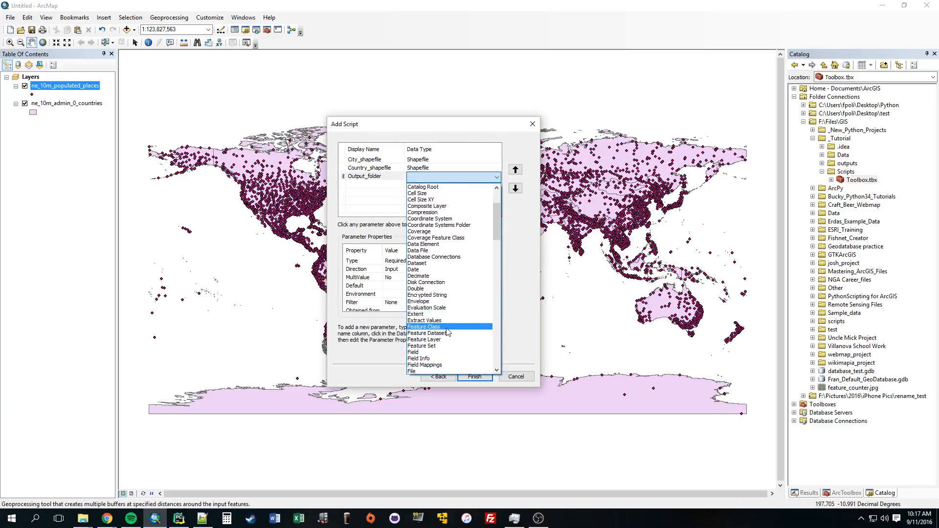
pyautogui.scroll(-3)
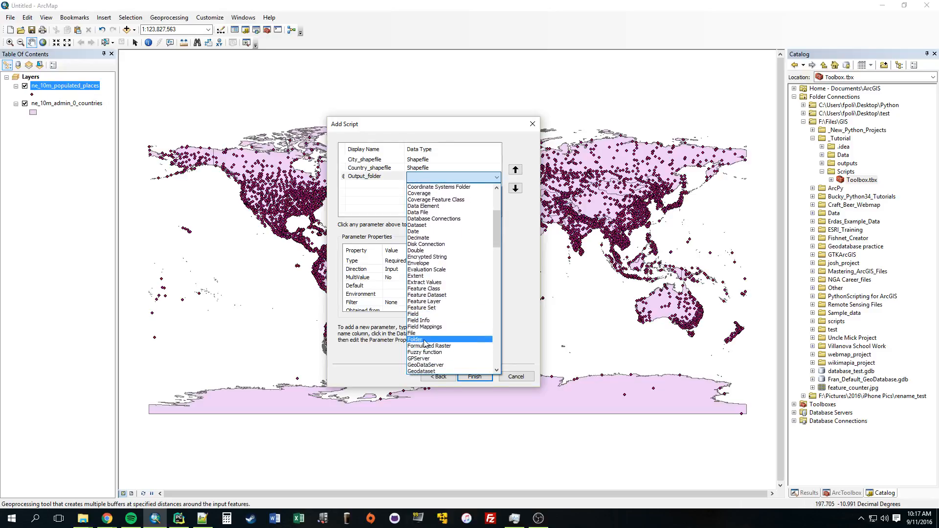
pyautogui.click(416, 340)
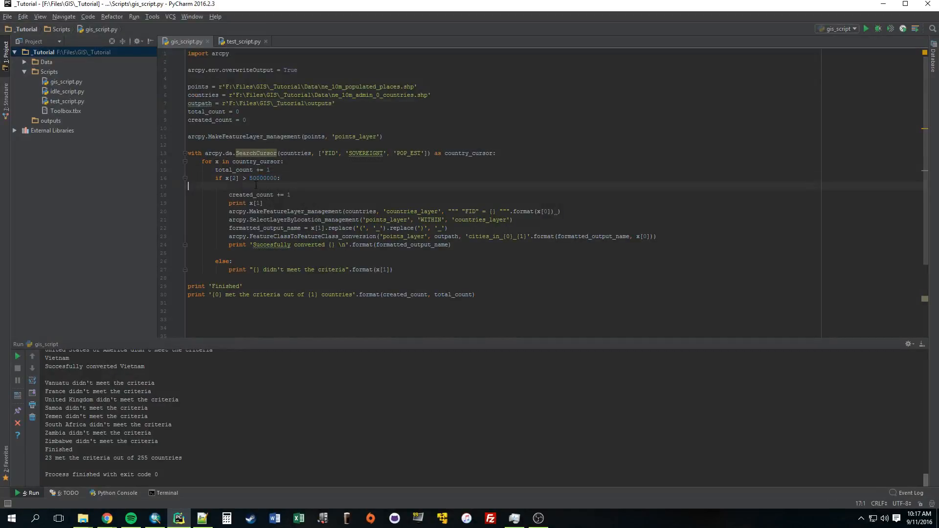
# Step: Define a pop_number variable below outpath and use it in place of 50000000 in the population check
pyautogui.click(278, 178)
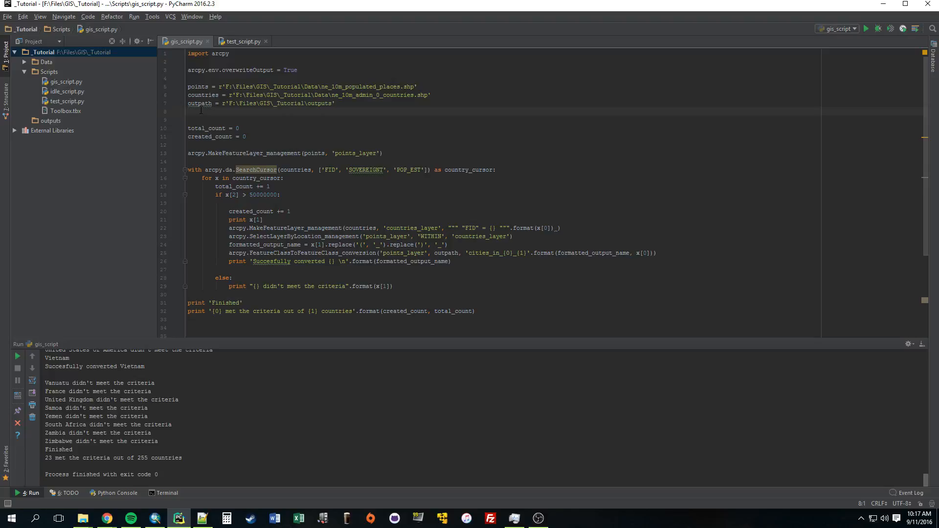
pyautogui.write('pop_number =')
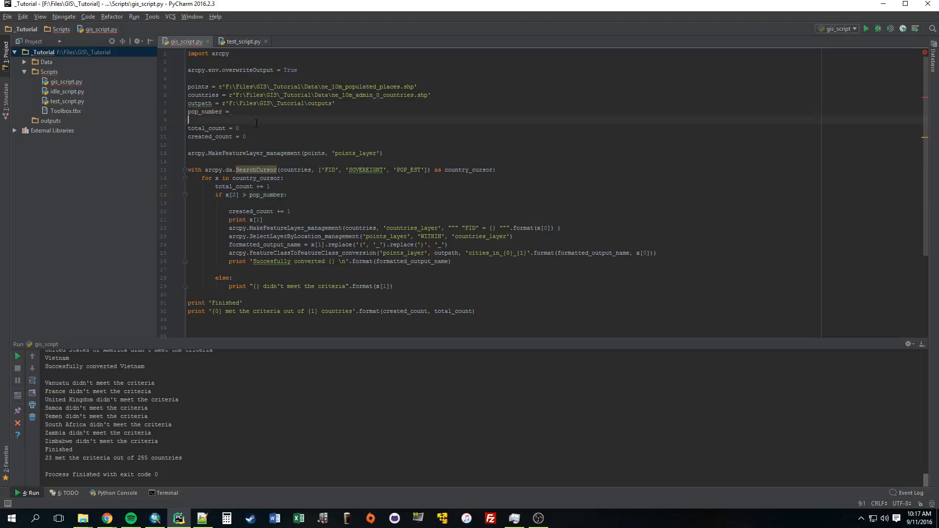
pyautogui.click(241, 111)
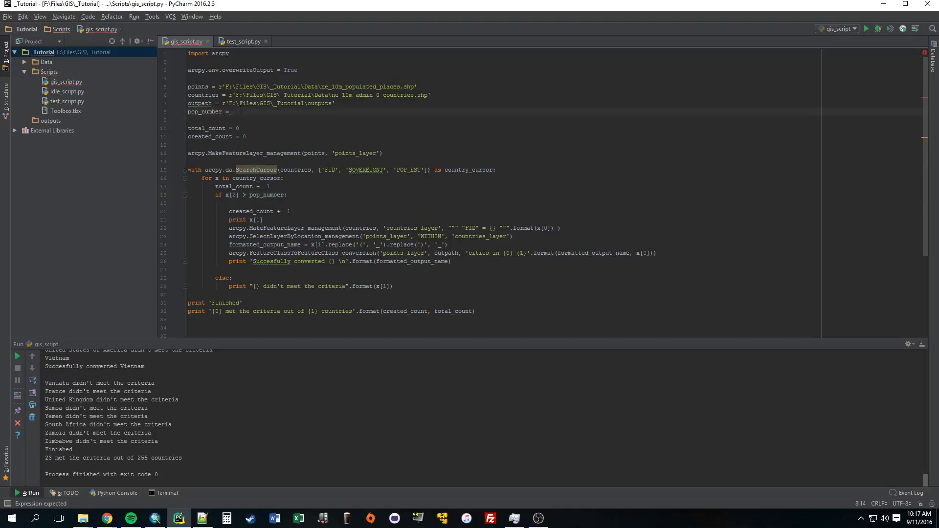
pyautogui.moveTo(188, 86); pyautogui.dragTo(232, 111)
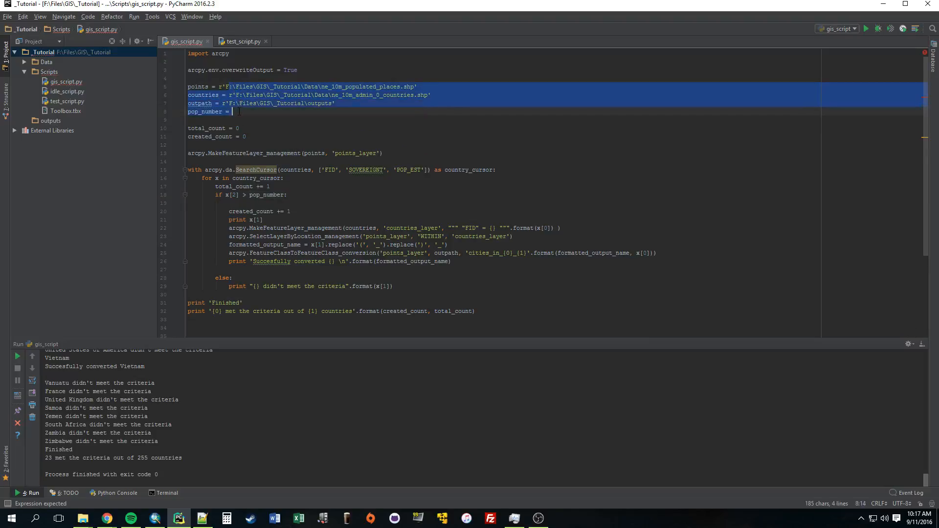
pyautogui.click(281, 103)
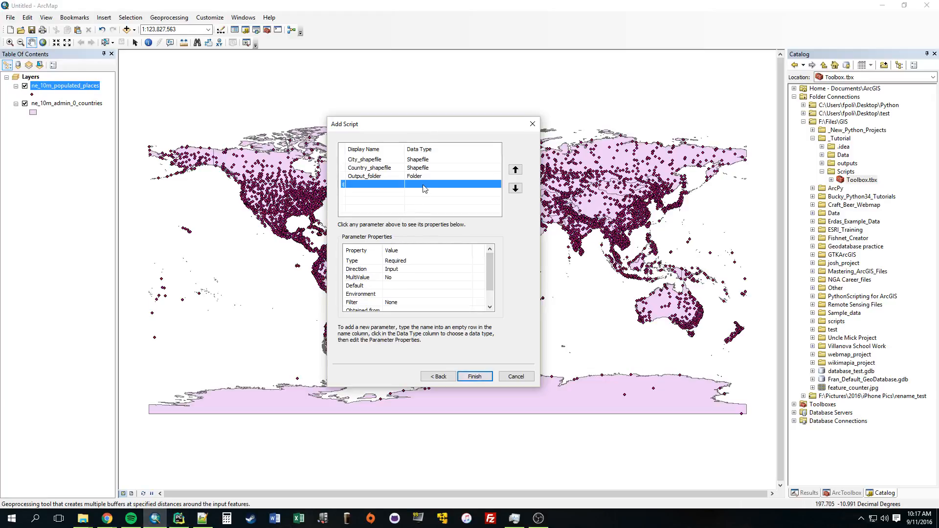
pyautogui.moveTo(436, 199)
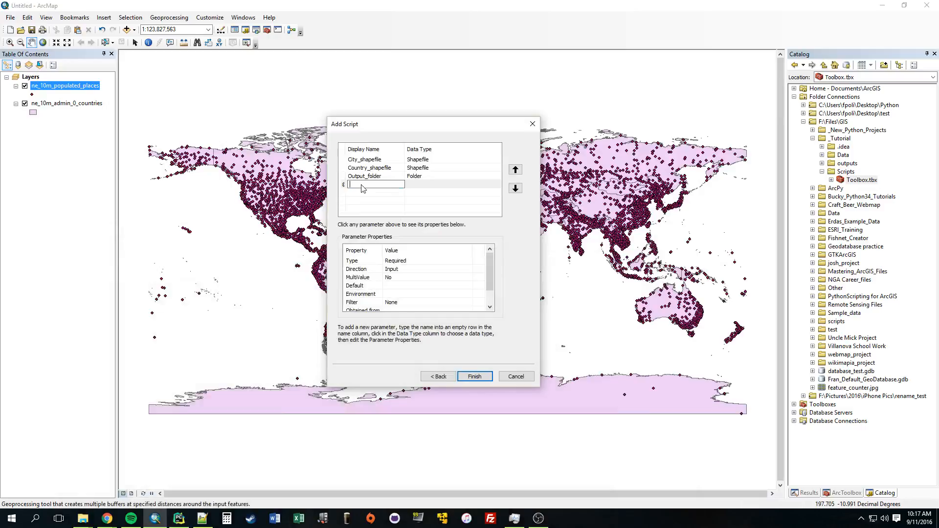
# Step: Add a fourth parameter Pop_number with data type Double
pyautogui.write('o')
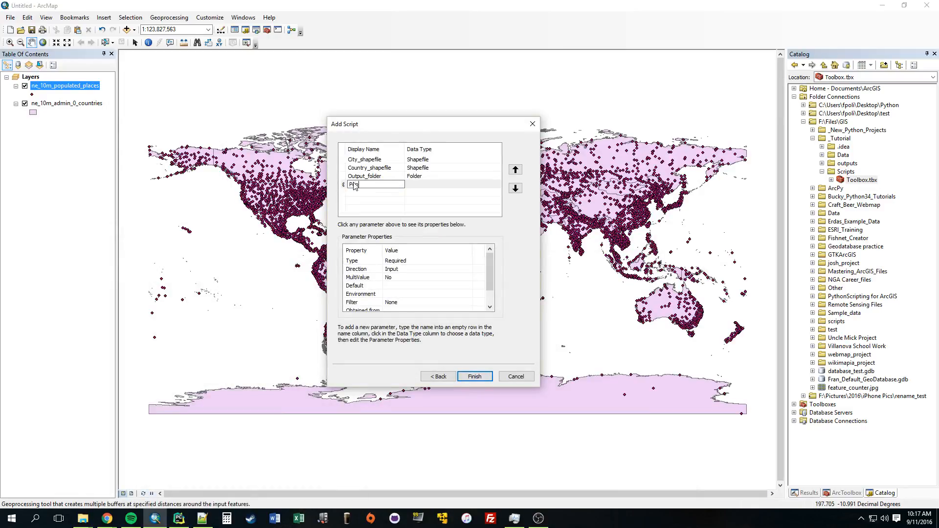
pyautogui.write('Pop_number')
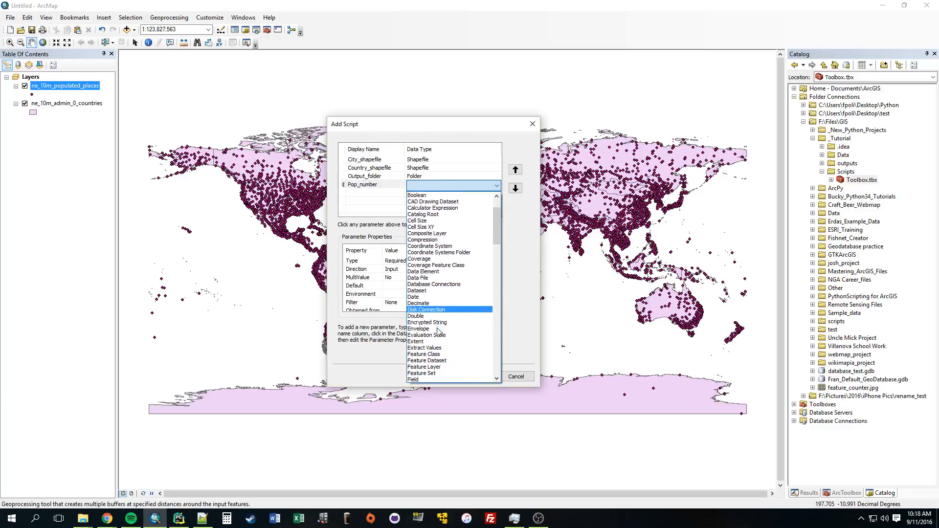
pyautogui.click(415, 316)
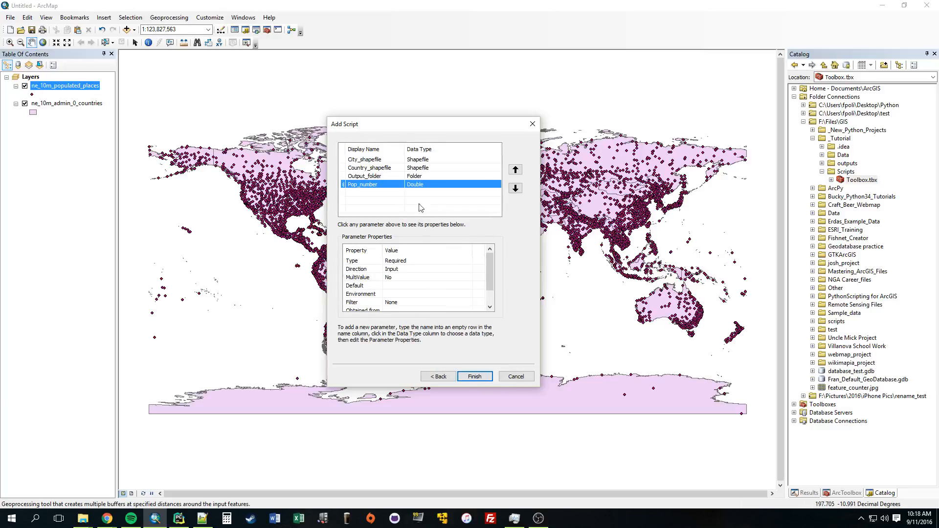
pyautogui.moveTo(480, 332)
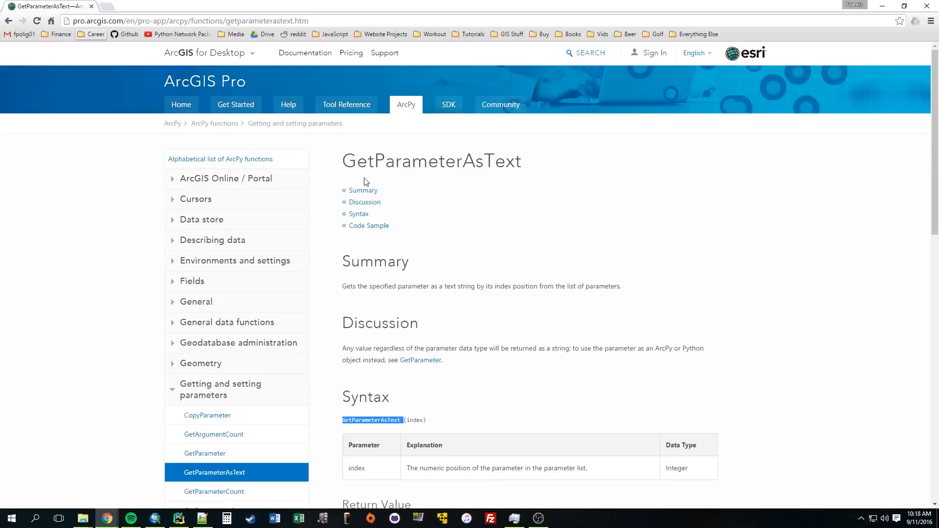
# Step: Copy the GetParameterAsText (index) syntax from the ArcGIS Pro documentation page
pyautogui.scroll(-3)
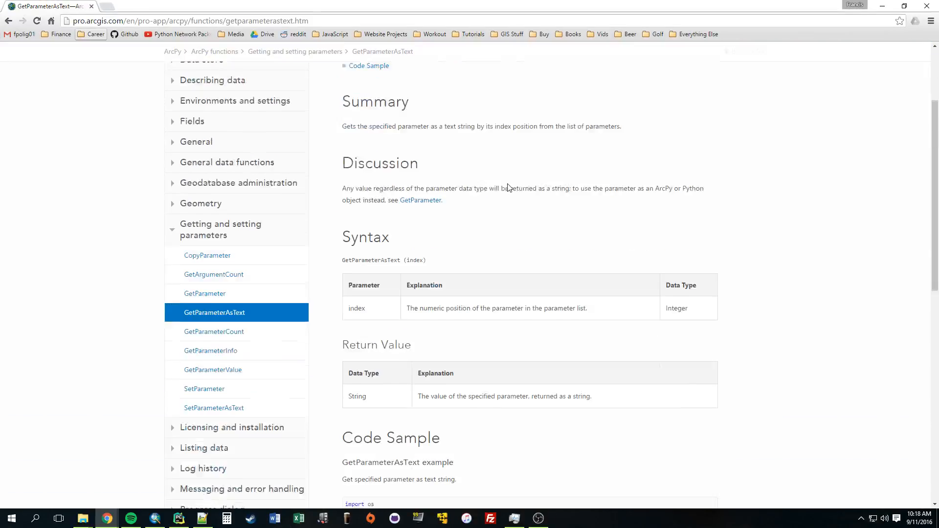
pyautogui.scroll(-3)
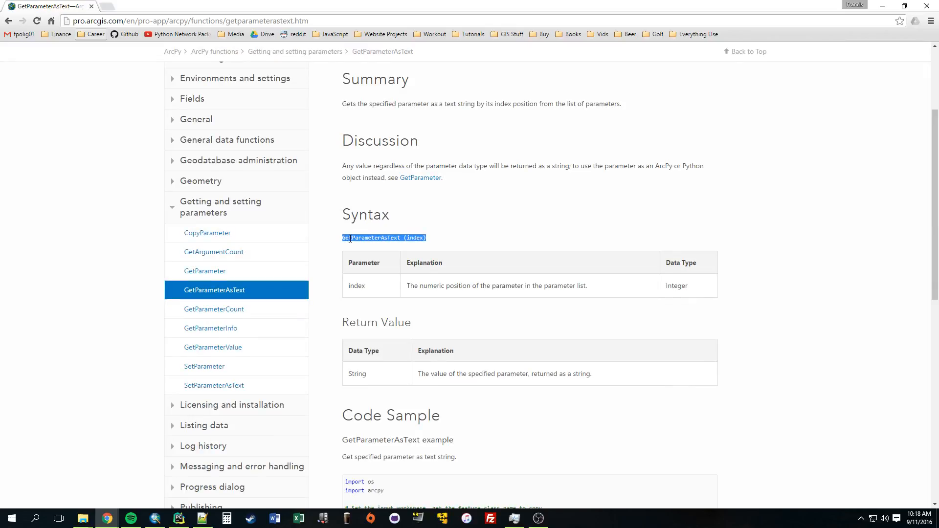
pyautogui.rightClick(383, 238)
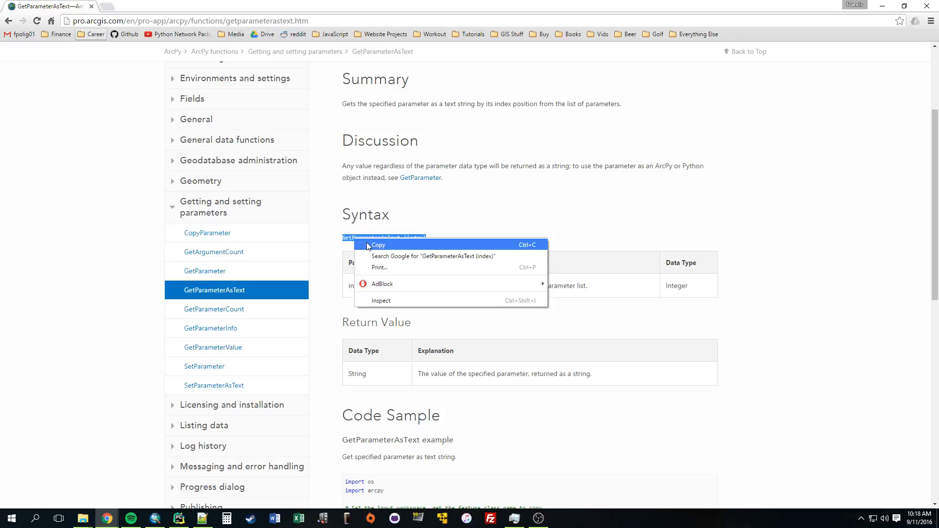
pyautogui.click(178, 518)
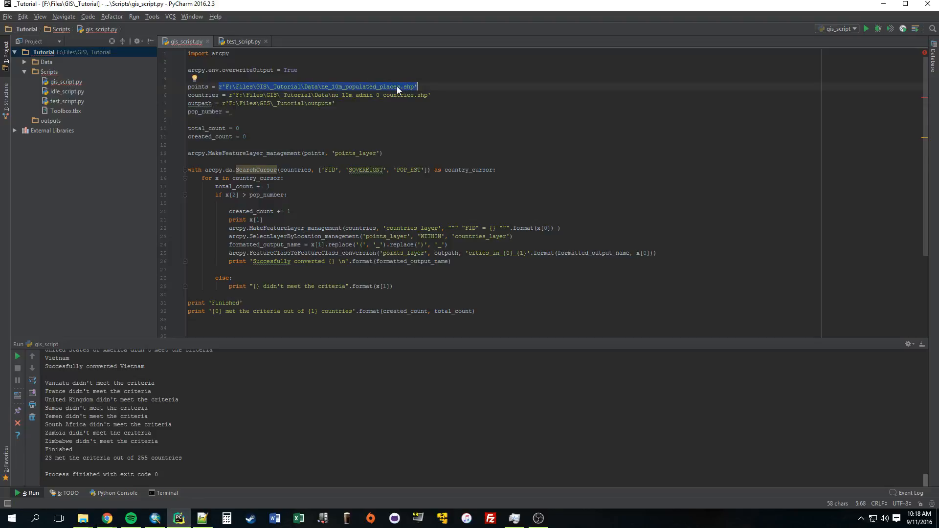
# Step: Read points, countries, outpath and pop_number via arcpy.GetParameterAsText(0)–(3) and compare against float(pop_number)
pyautogui.write('arcpy.GetParameterAsText (0')
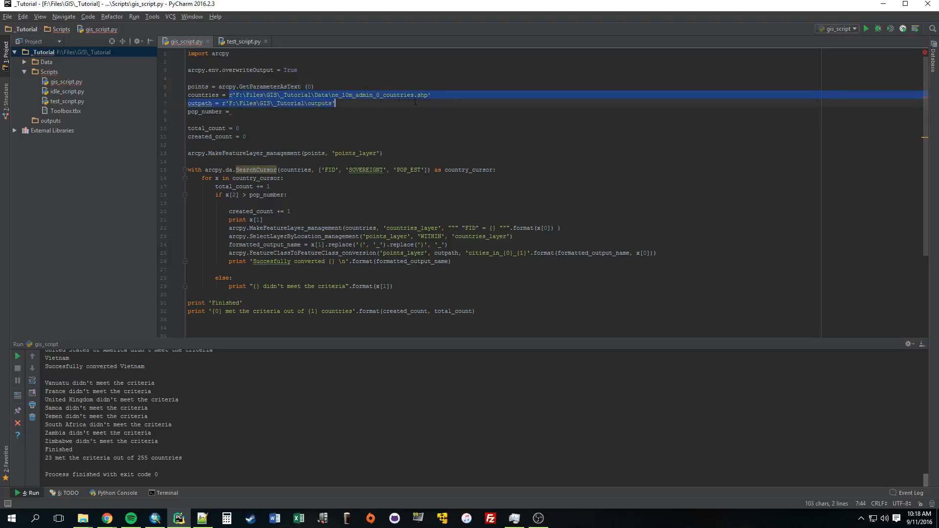
pyautogui.write('GetParameterAsText (index)')
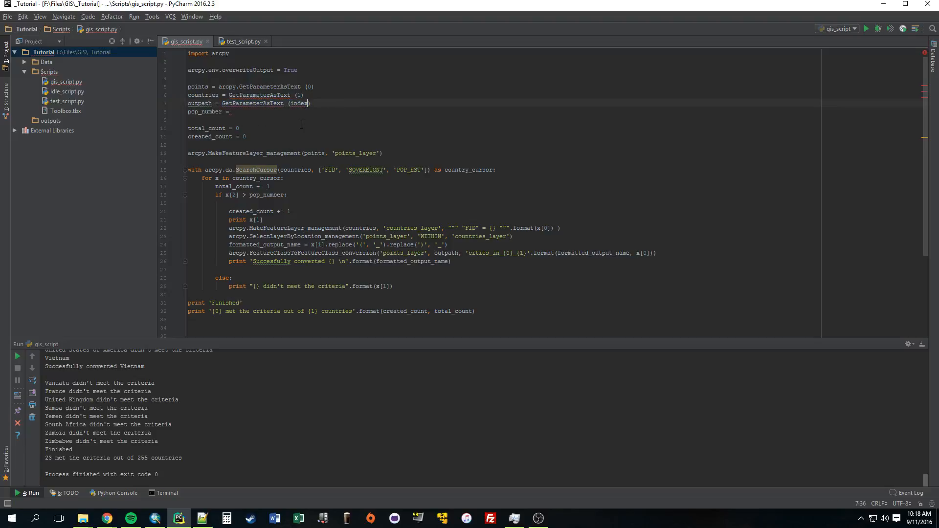
pyautogui.write('2')
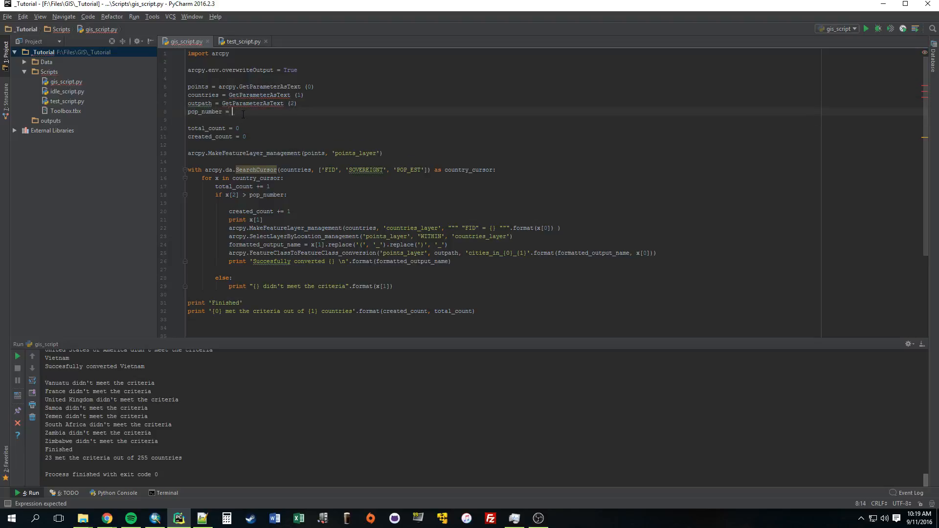
pyautogui.write('GetParameterAsText_(index)')
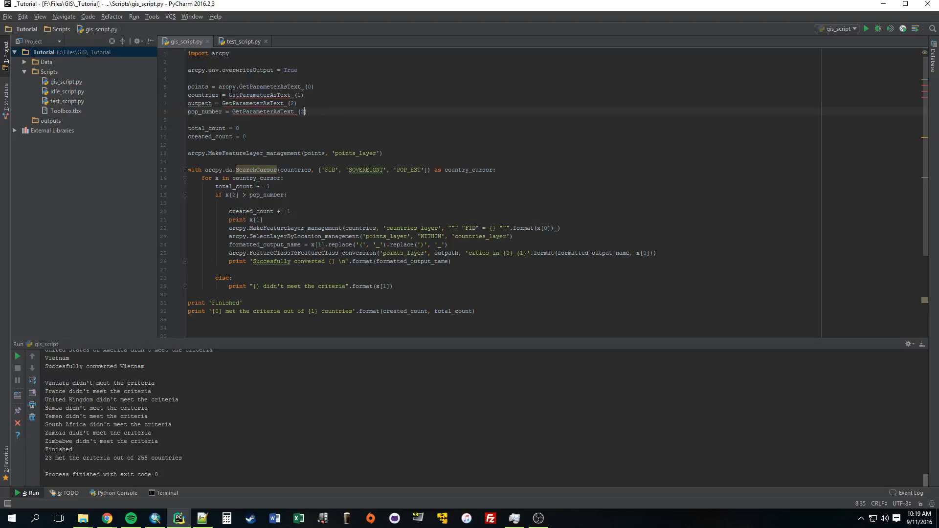
pyautogui.write('arcpy.')
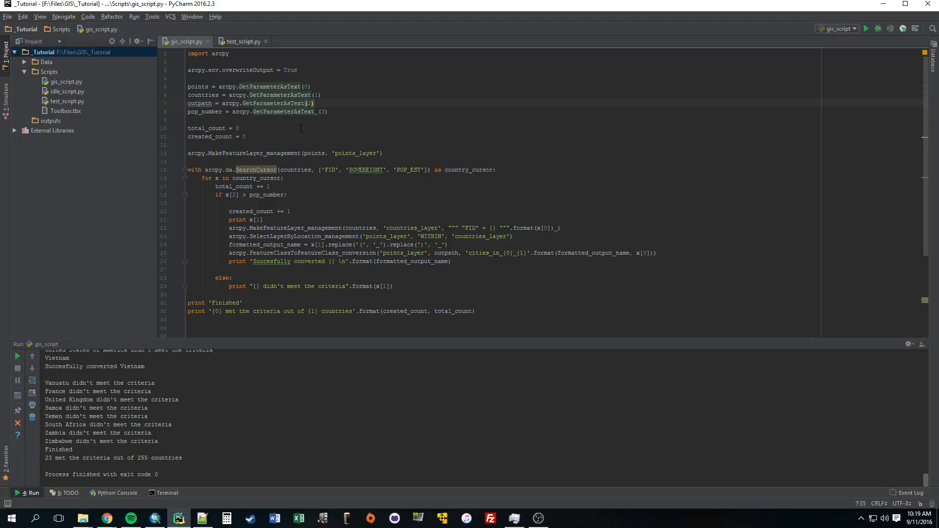
pyautogui.click(314, 111)
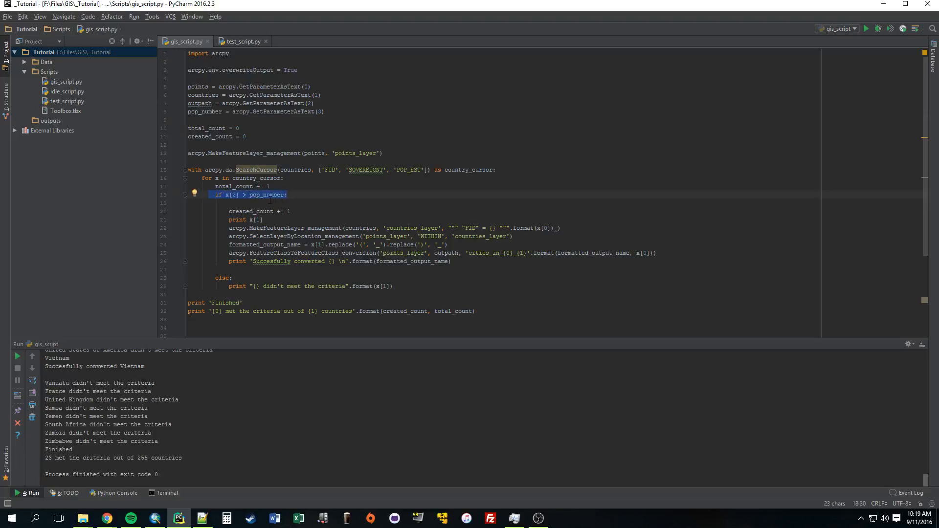
pyautogui.moveTo(276, 200)
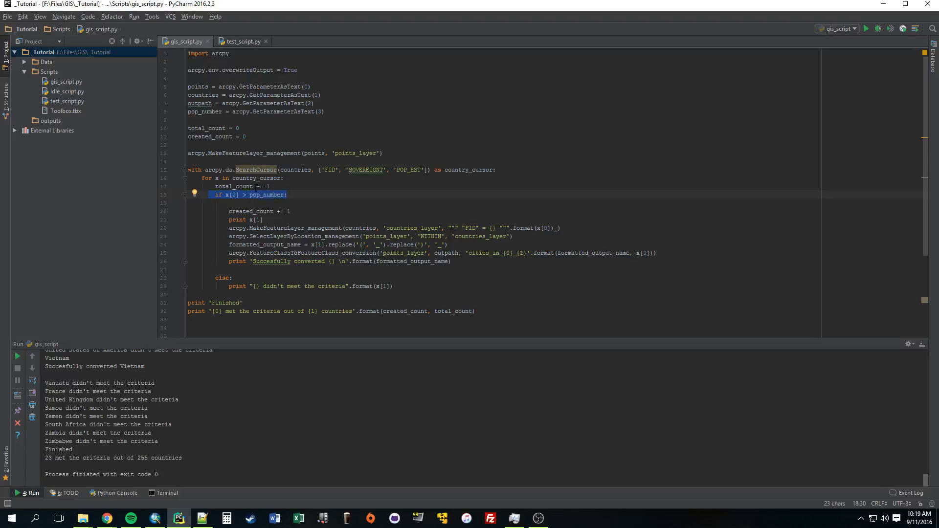
pyautogui.moveTo(253, 194)
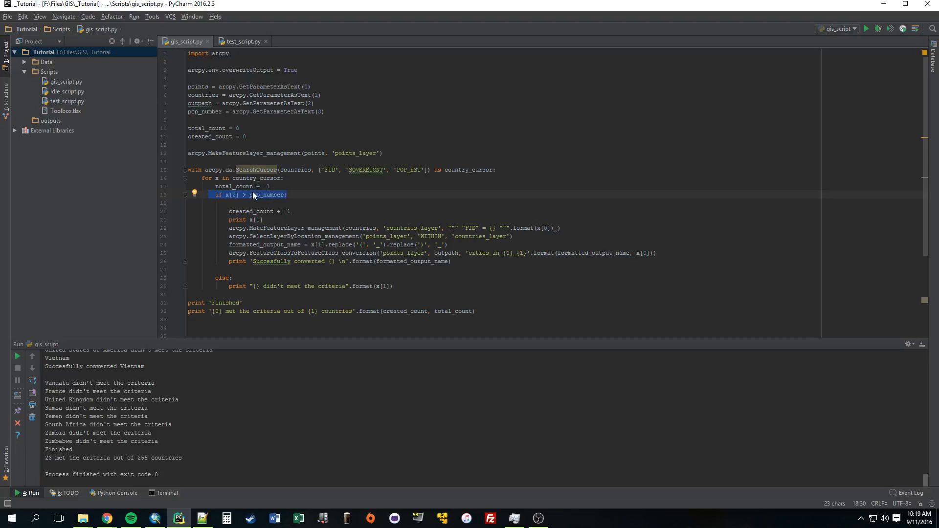
pyautogui.click(253, 195)
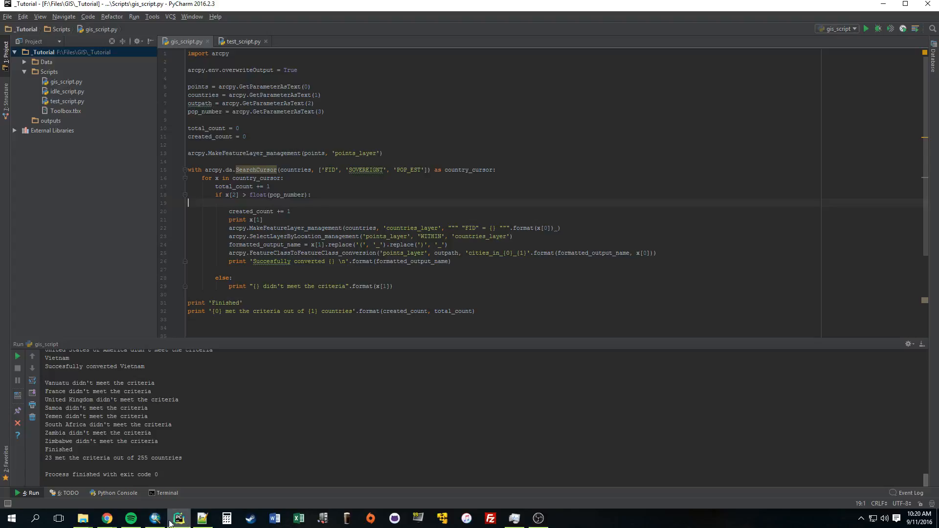
pyautogui.click(153, 518)
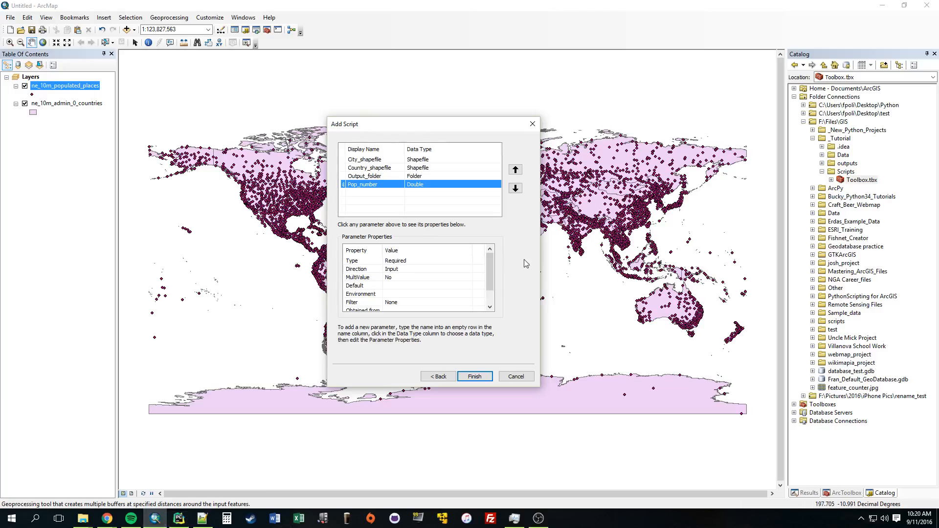
# Step: Finish the Add Script wizard and open the new SelectByLocation tool from Toolbox.tbx
pyautogui.click(473, 376)
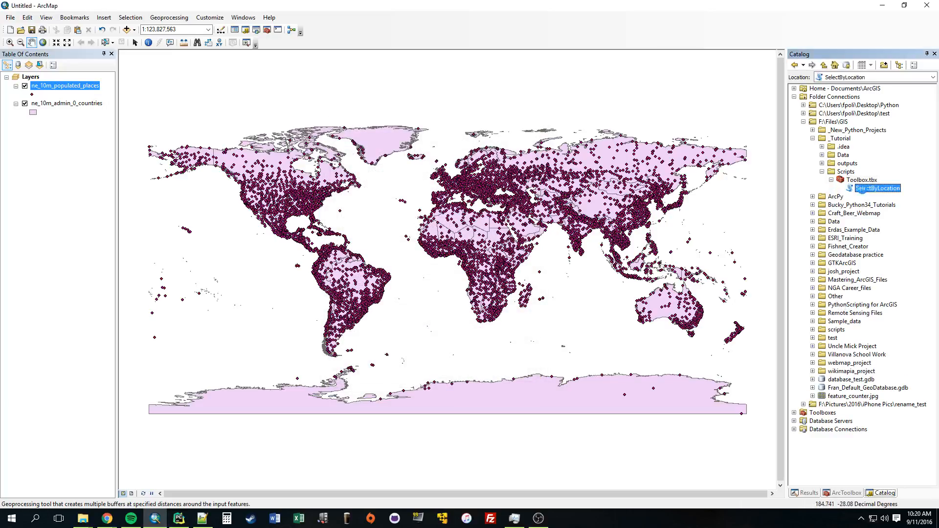
pyautogui.doubleClick(878, 188)
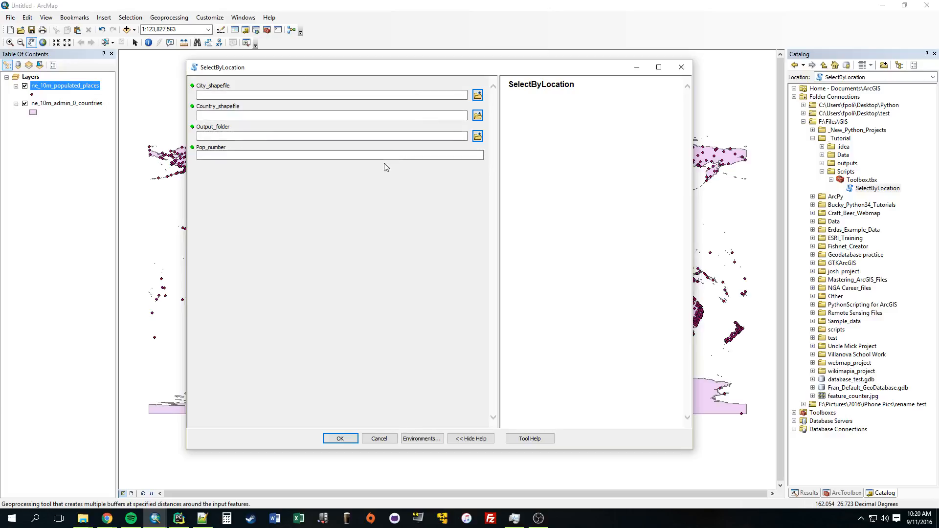
pyautogui.moveTo(195, 506)
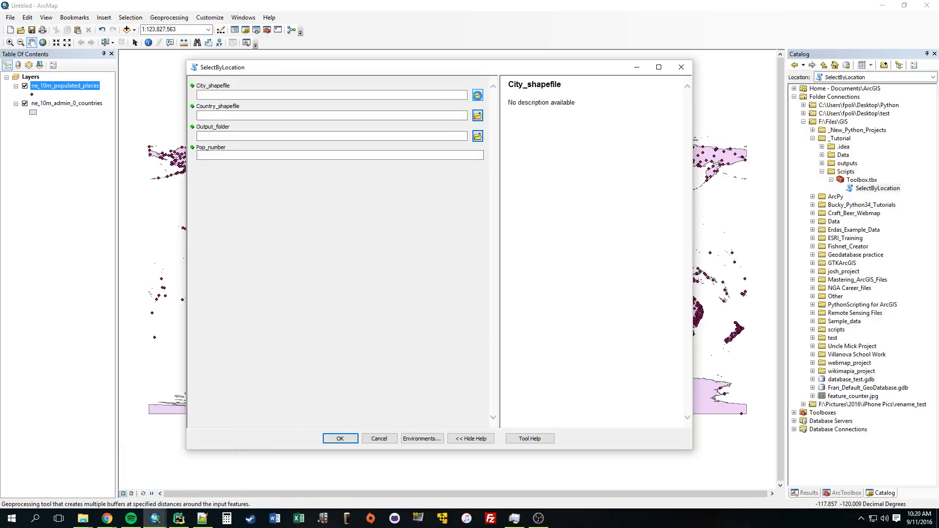
# Step: Set ne_10m_populated_places.shp, the countries shapefile and the outputs folder as the tool's inputs
pyautogui.click(476, 95)
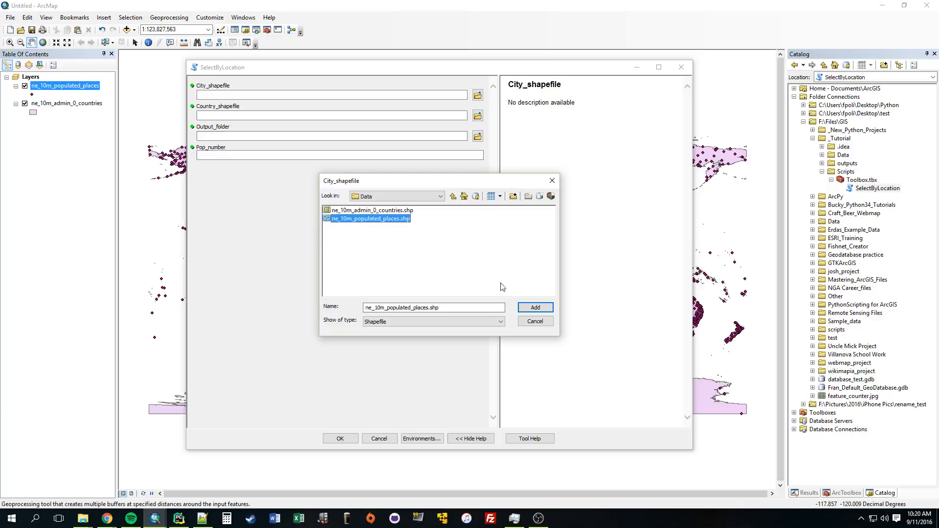
pyautogui.click(533, 307)
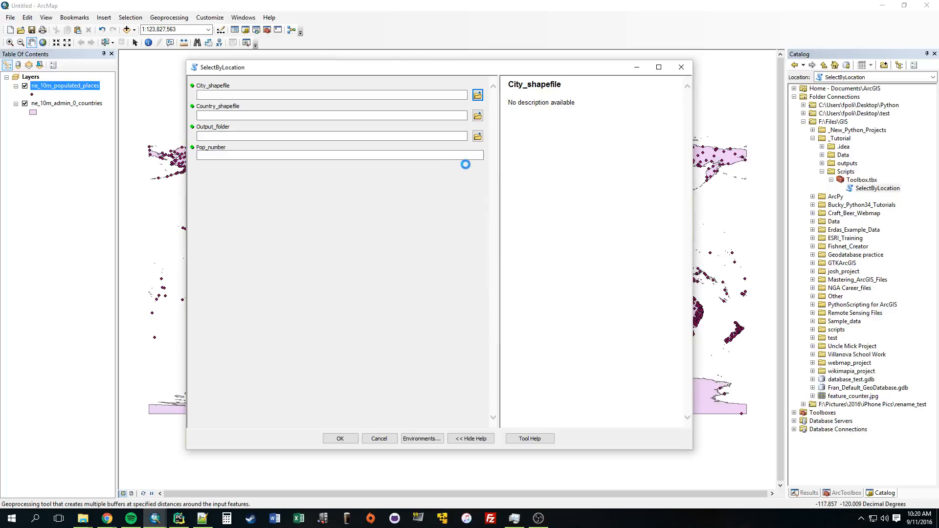
pyautogui.click(478, 115)
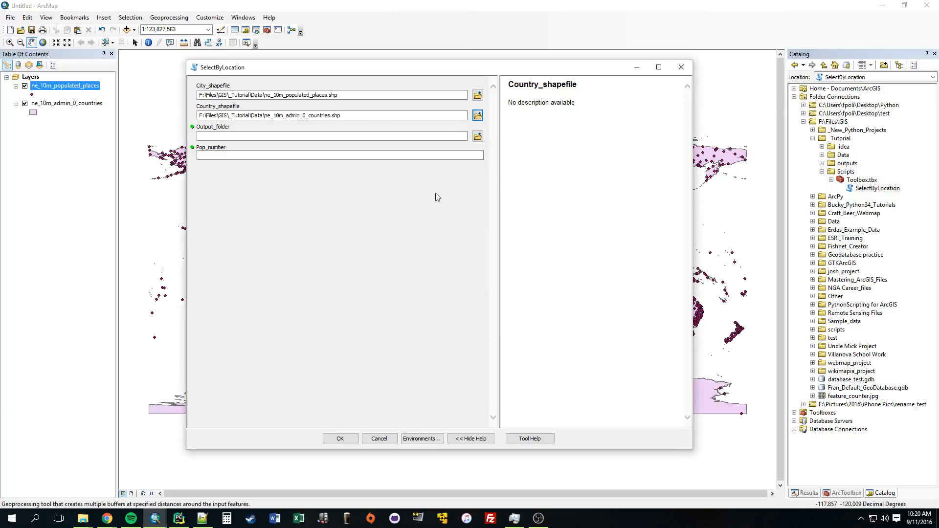
pyautogui.click(478, 136)
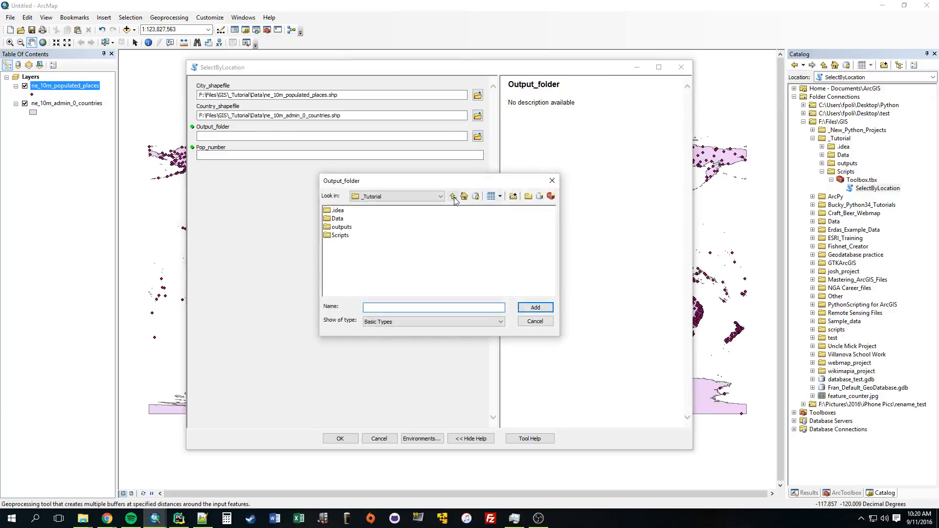
pyautogui.click(534, 307)
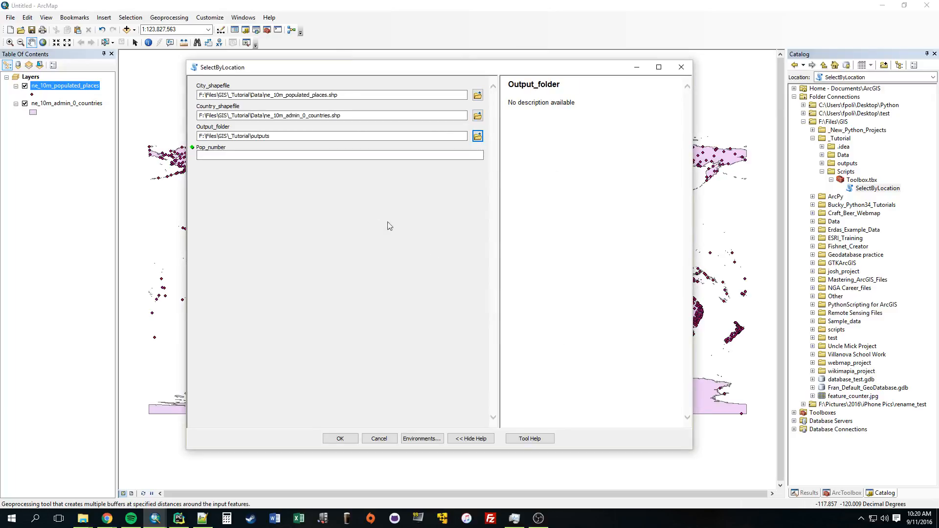
# Step: Enter 50000000 for Pop_number and run SelectByLocation
pyautogui.click(339, 156)
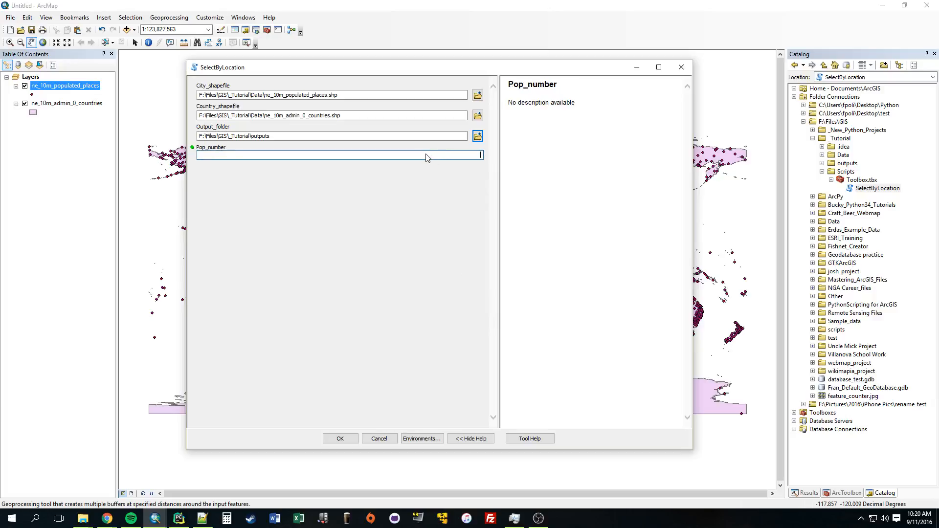
pyautogui.write('50000000')
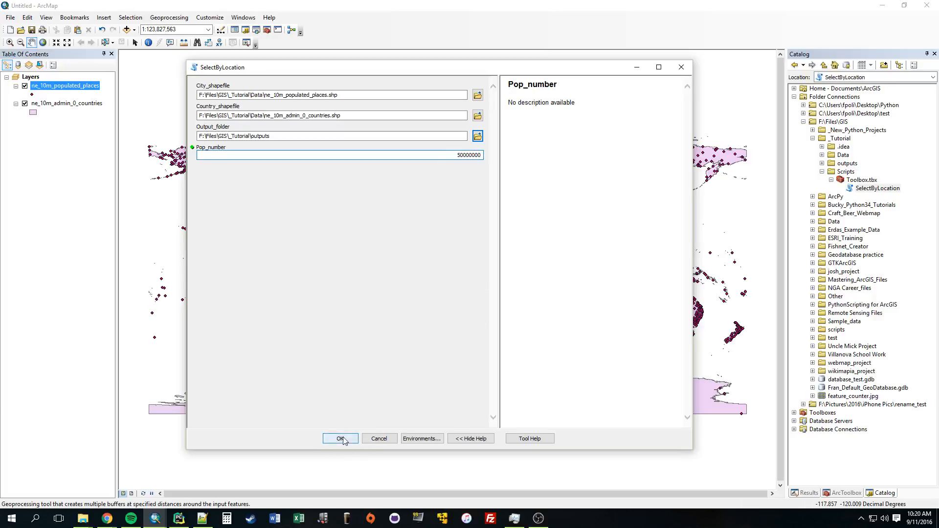
pyautogui.click(339, 438)
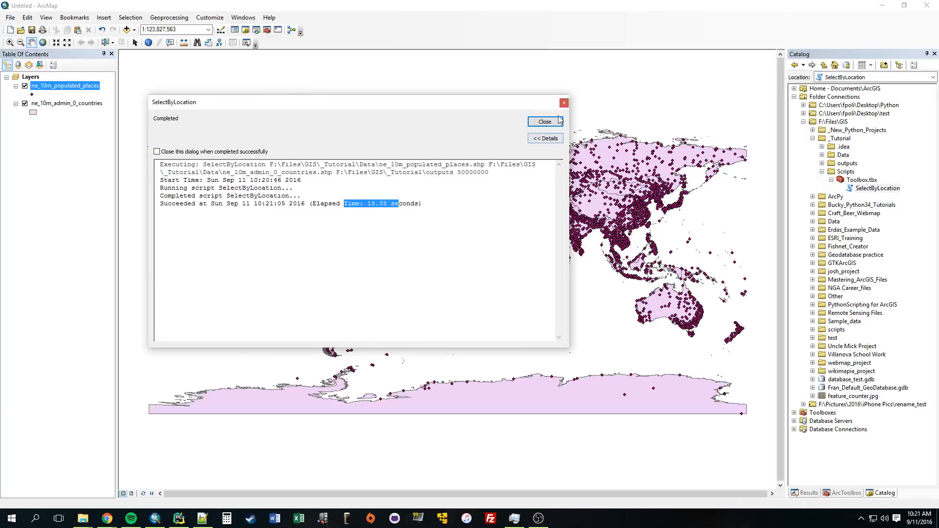
pyautogui.moveTo(505, 364)
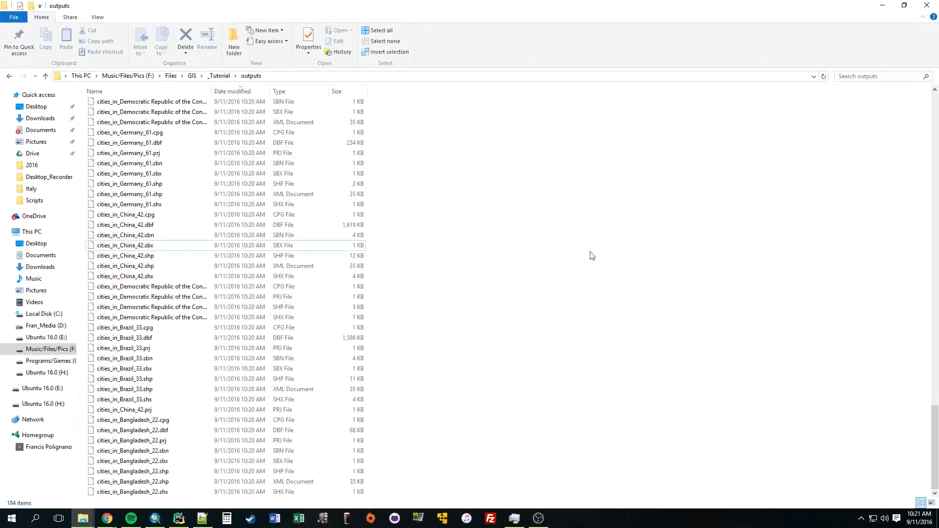
# Step: Scroll through the 184 cities_in_ country files in the outputs folder
pyautogui.scroll(-3)
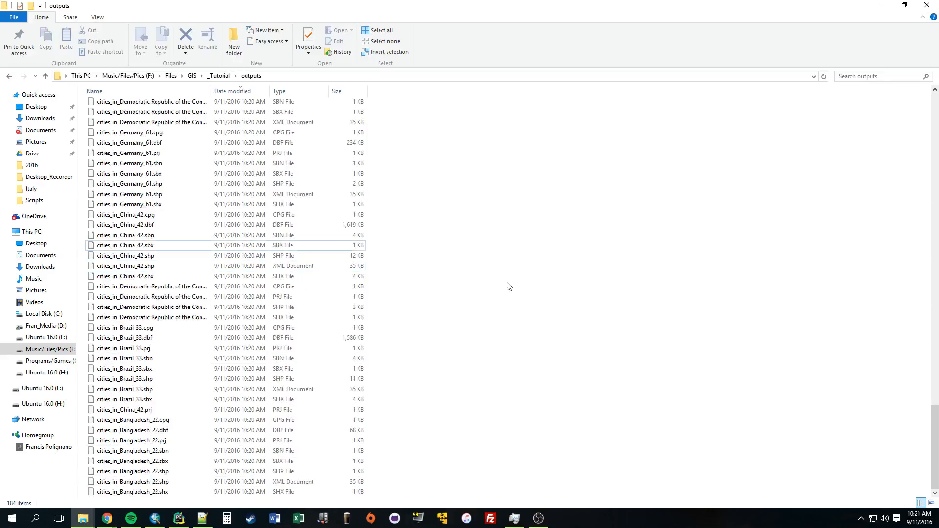
pyautogui.scroll(-3)
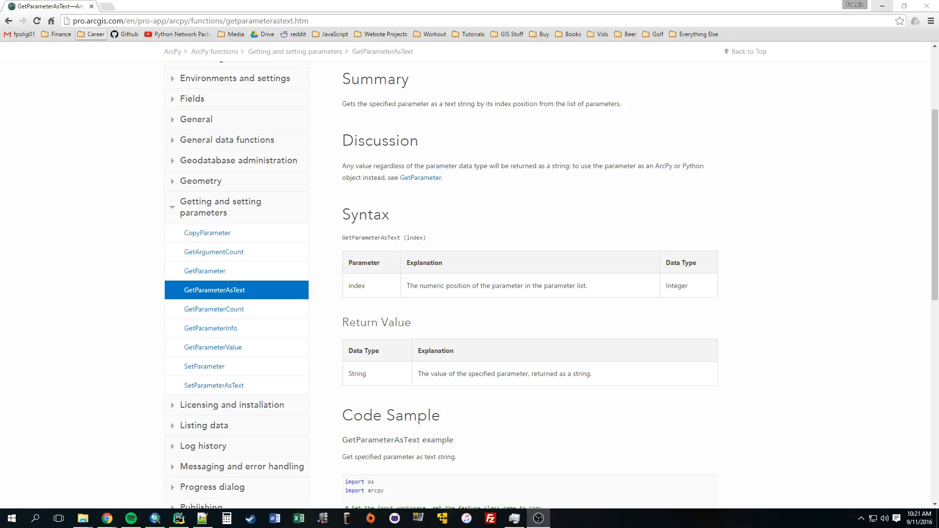
# Step: Reach the AddMessage reference page and copy the function name for use in the script
pyautogui.doubleClick(362, 141)
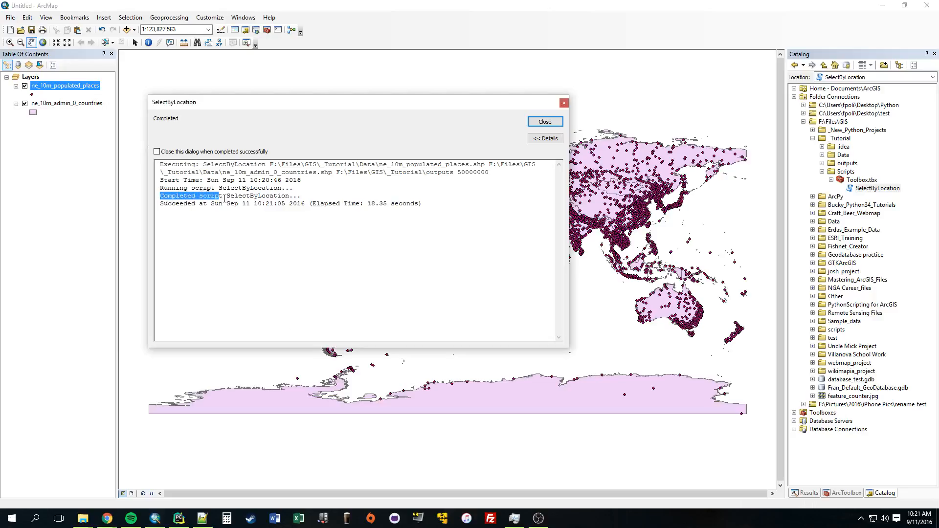
pyautogui.moveTo(161, 195); pyautogui.dragTo(288, 204)
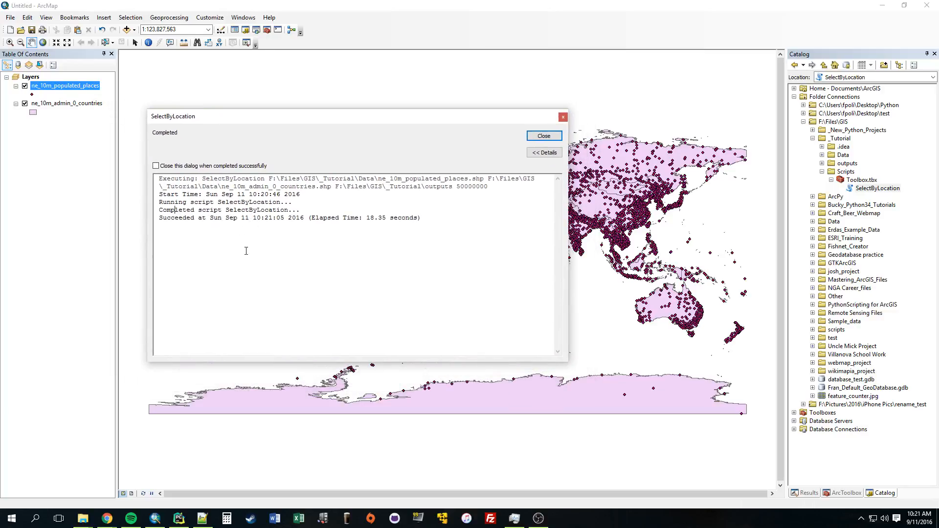
pyautogui.moveTo(212, 246)
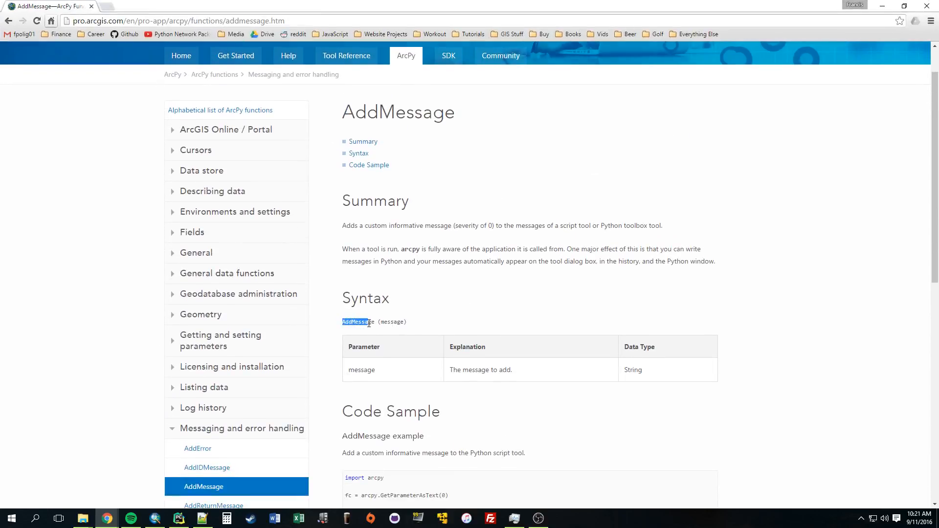
pyautogui.rightClick(358, 322)
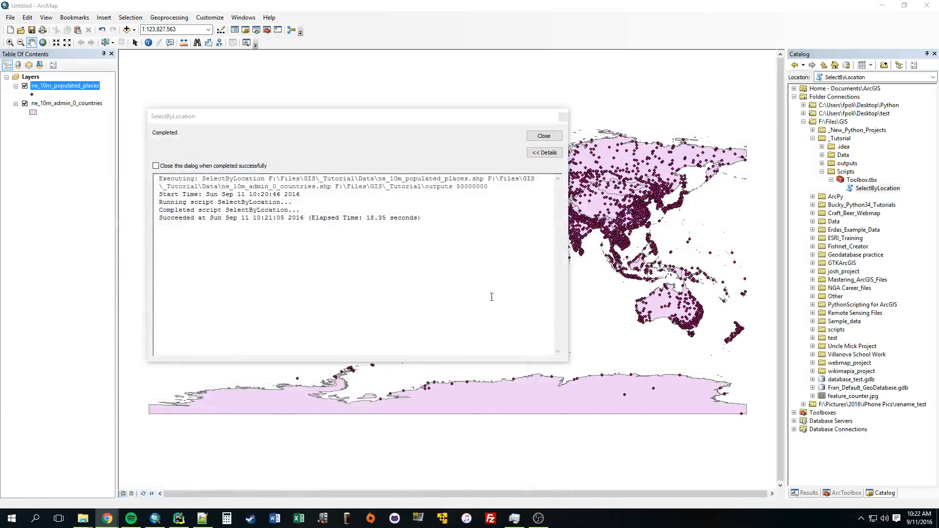
pyautogui.click(178, 519)
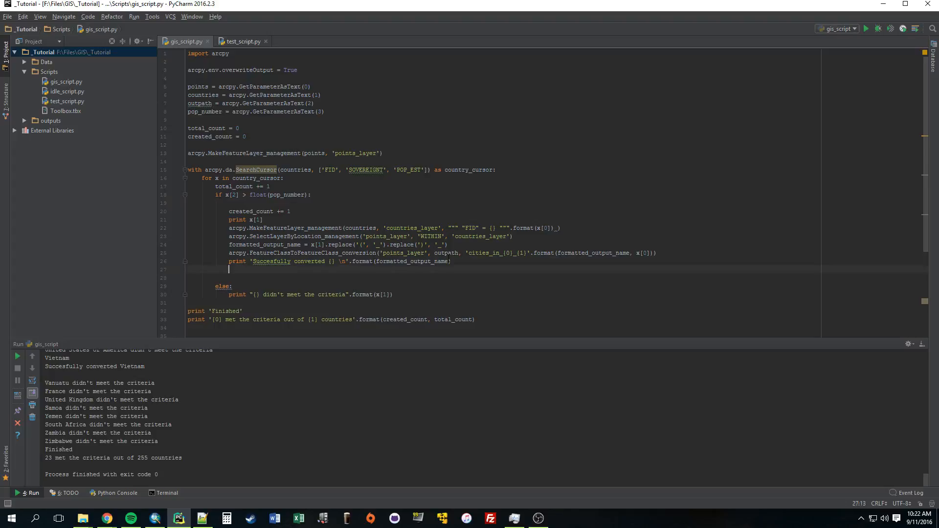
# Step: Add arcpy.AddMessage calls mirroring each print, including "{} didn't meet the criteria".format(x[1])
pyautogui.write('AddMessage')
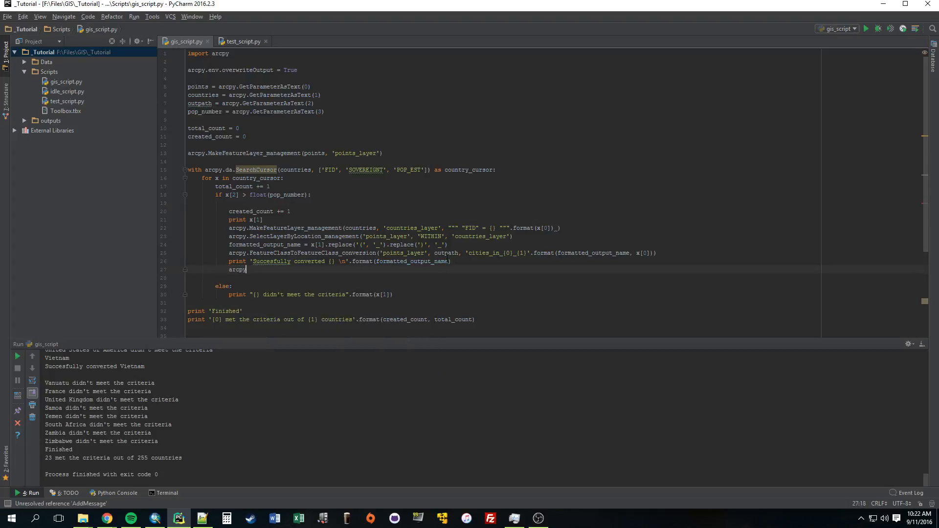
pyautogui.write('Add')
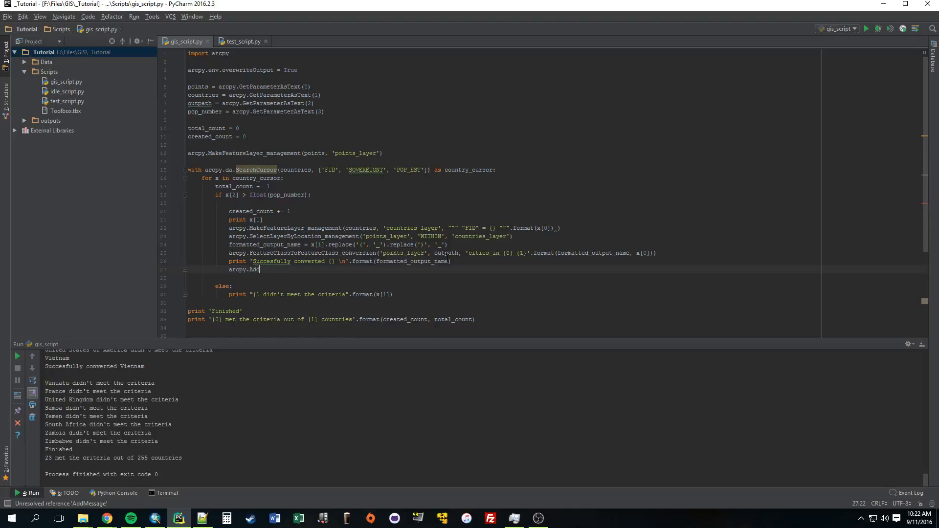
pyautogui.write('Message()')
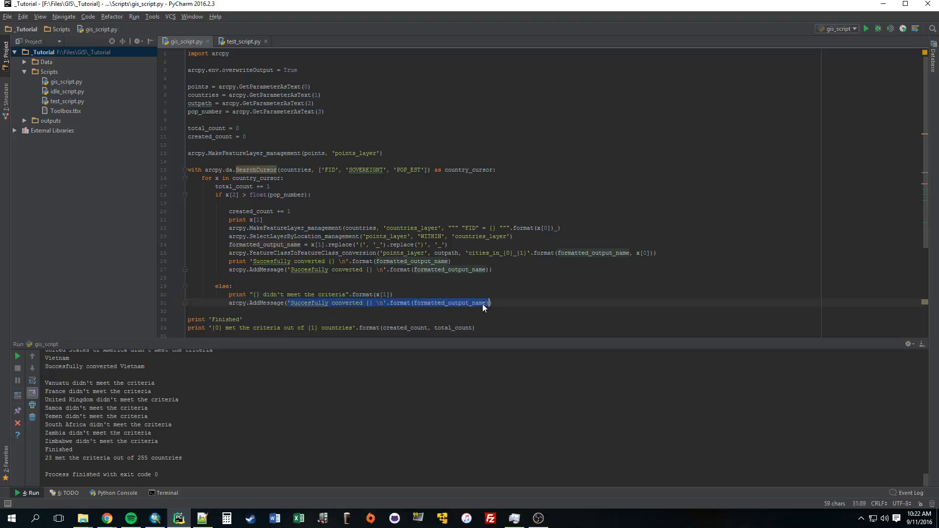
pyautogui.write('{} didn\'t meet the criteria".format(x[1]))')
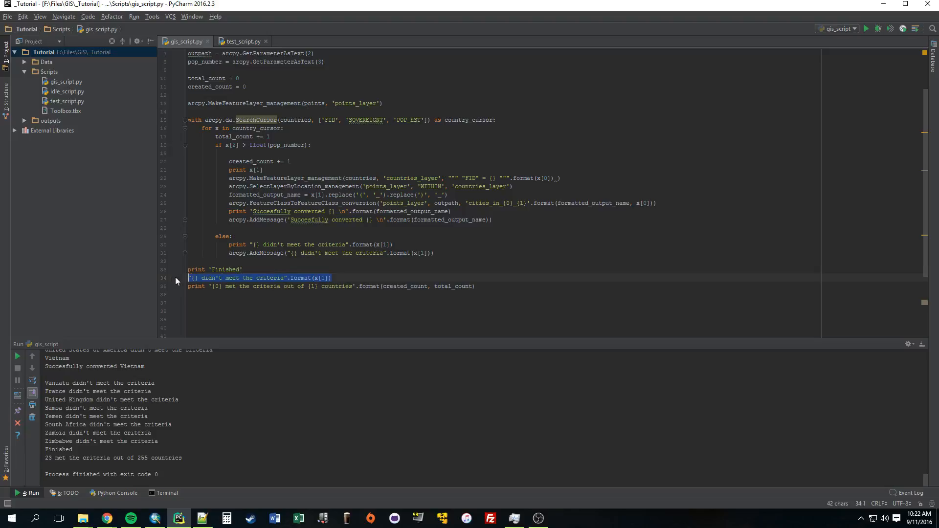
pyautogui.write("arcpy.AddMessage('Finished!!'")
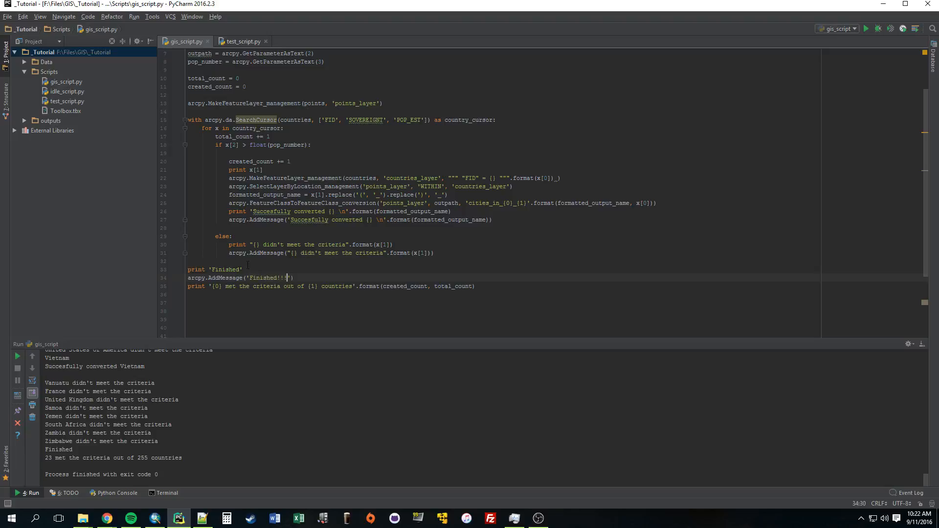
pyautogui.click(178, 518)
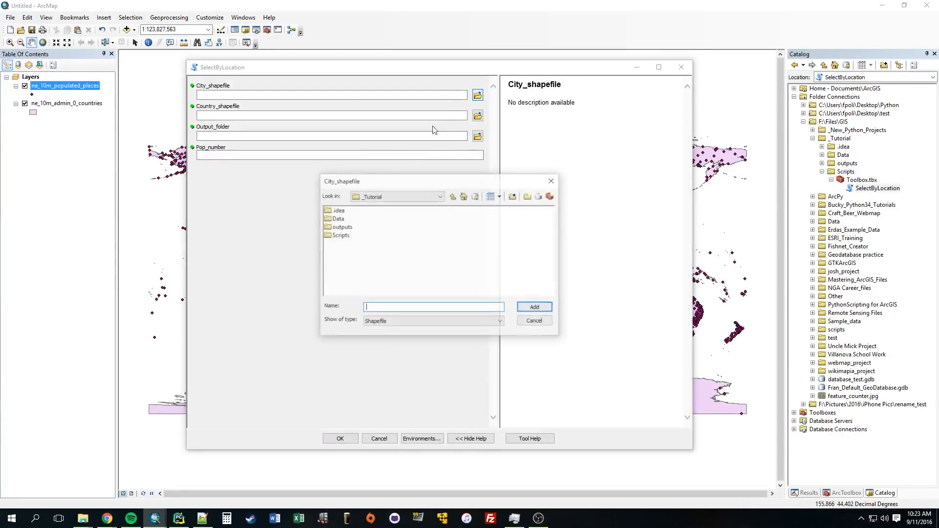
# Step: Fill the tool with ne_10m_populated_places.shp, ne_10m_admin_0_countries.shp and the outputs folder
pyautogui.doubleClick(339, 218)
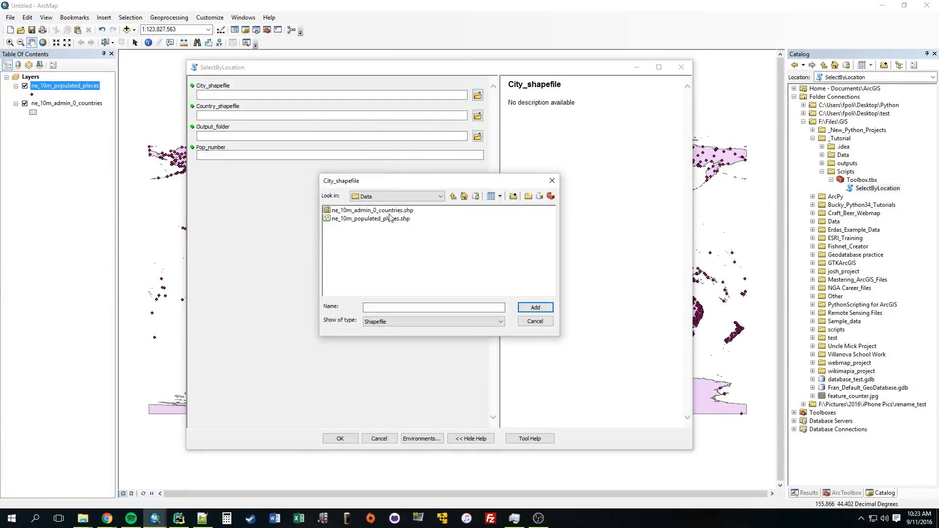
pyautogui.click(534, 307)
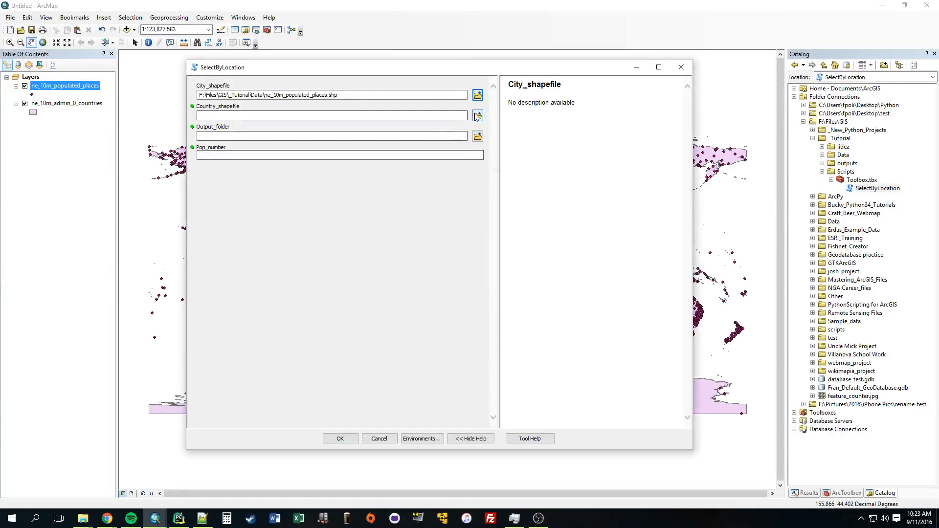
pyautogui.click(476, 116)
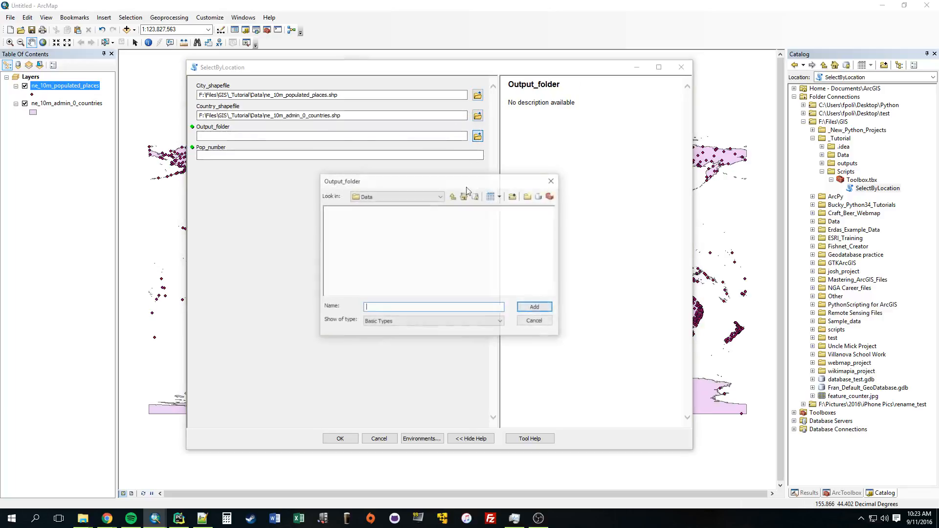
pyautogui.click(453, 196)
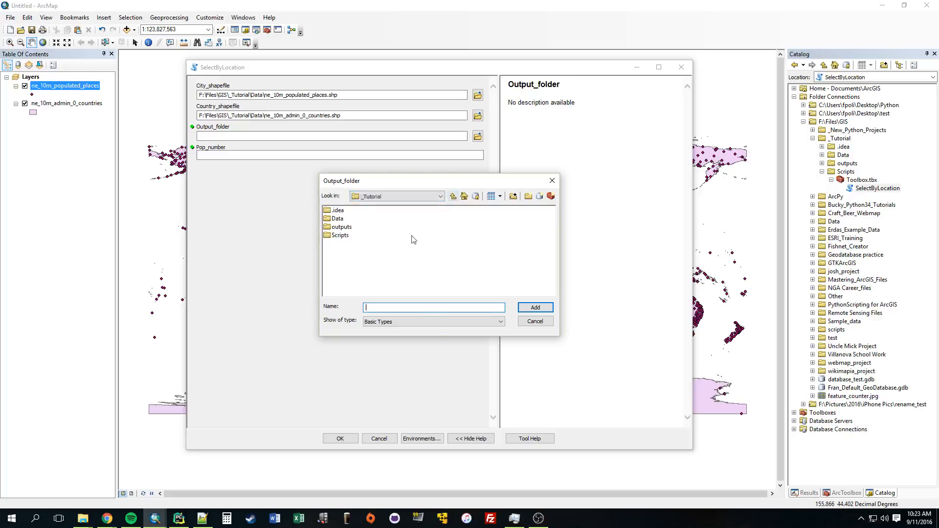
pyautogui.click(534, 307)
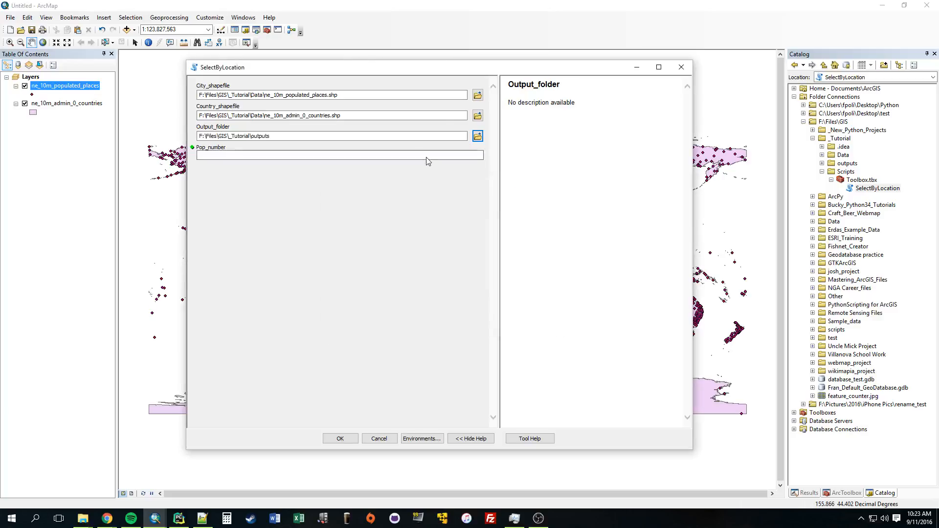
pyautogui.write('5000')
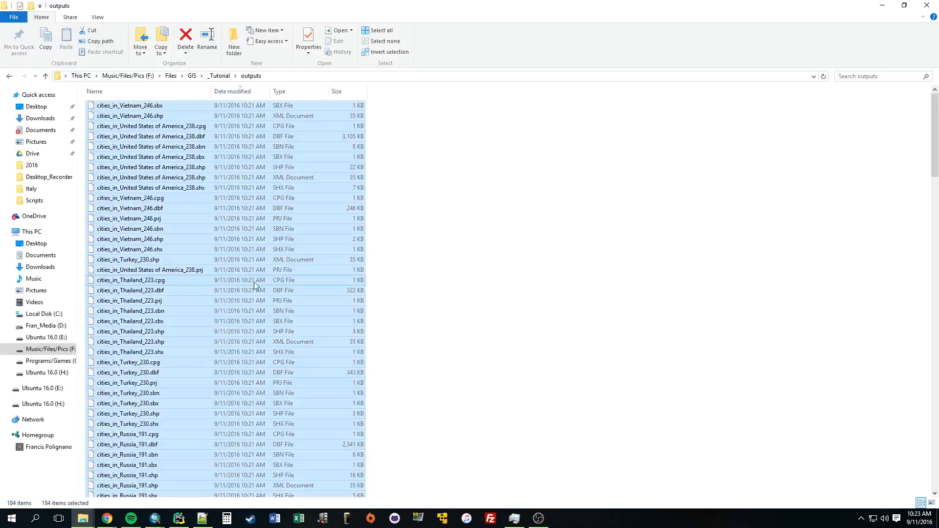
# Step: Delete all old files from the outputs folder and minimize Explorer
pyautogui.click(185, 37)
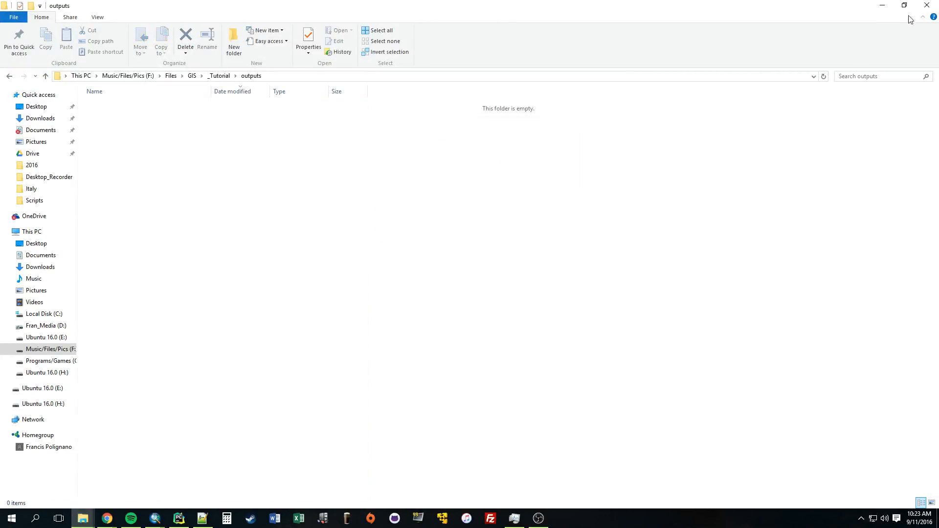
pyautogui.click(178, 518)
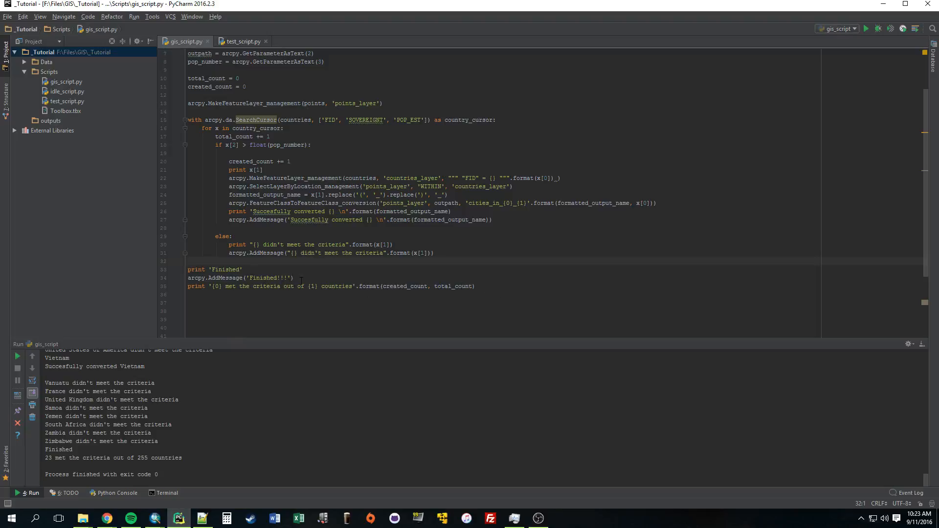
# Step: Append arcpy.AddMessage('Finished!!!') and an AddMessage line reusing the final count text
pyautogui.tripleClick(239, 278)
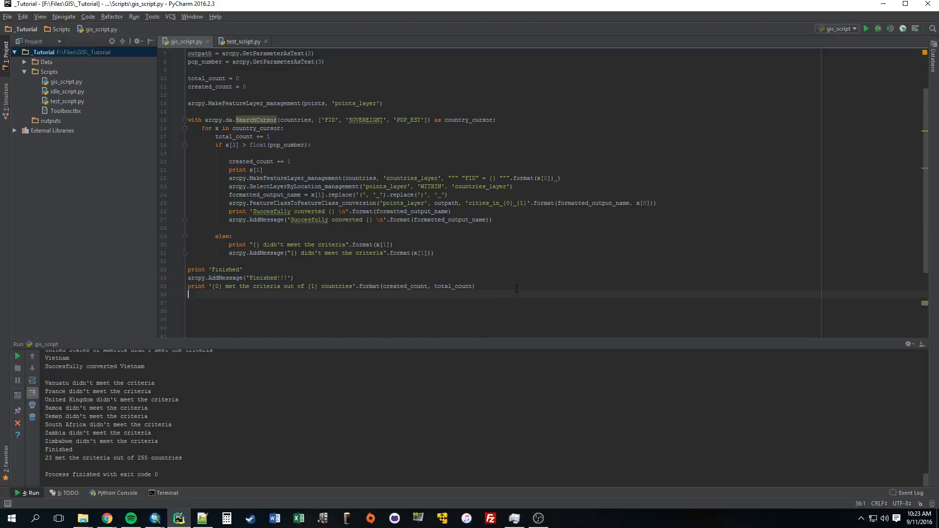
pyautogui.write("arpy.AddMessage('Finished!!!')")
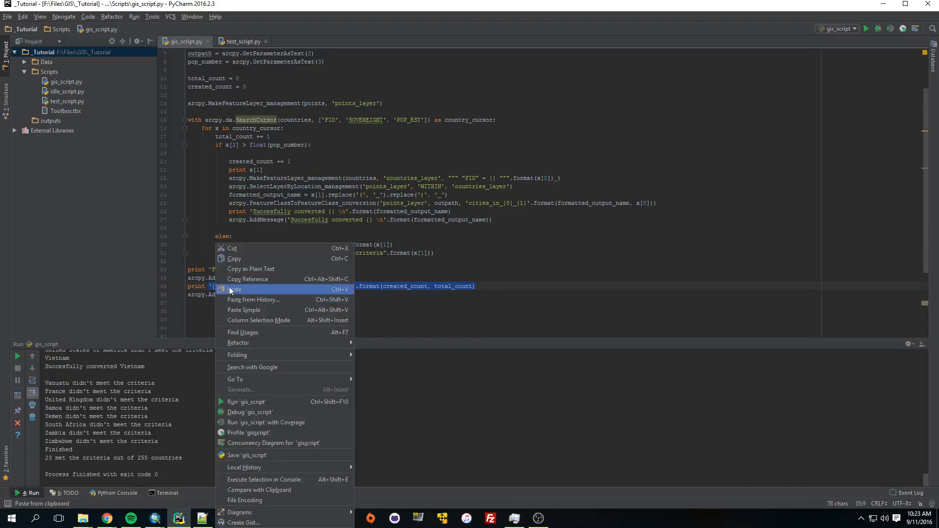
pyautogui.click(235, 290)
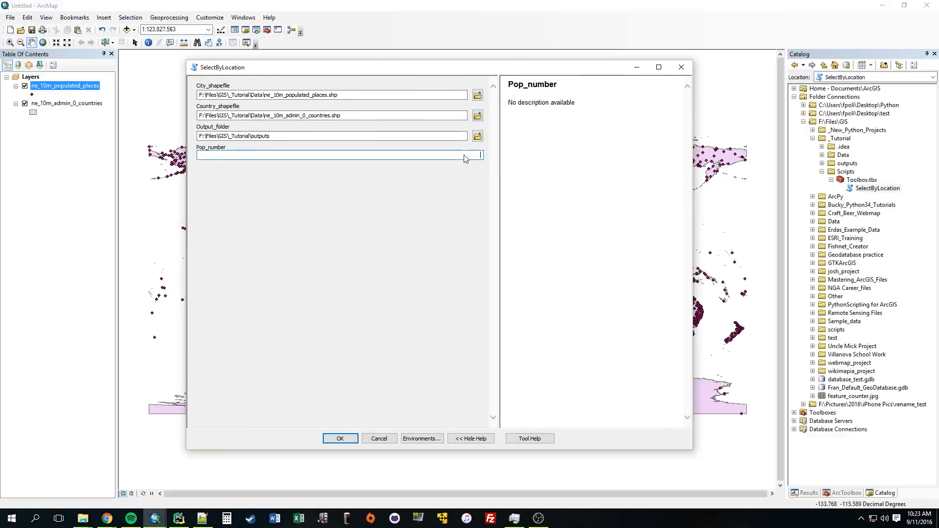
# Step: Run SelectByLocation with Pop_number 50000000, review its Finished!!! and 23 of 255 messages, then close it
pyautogui.write('50000000')
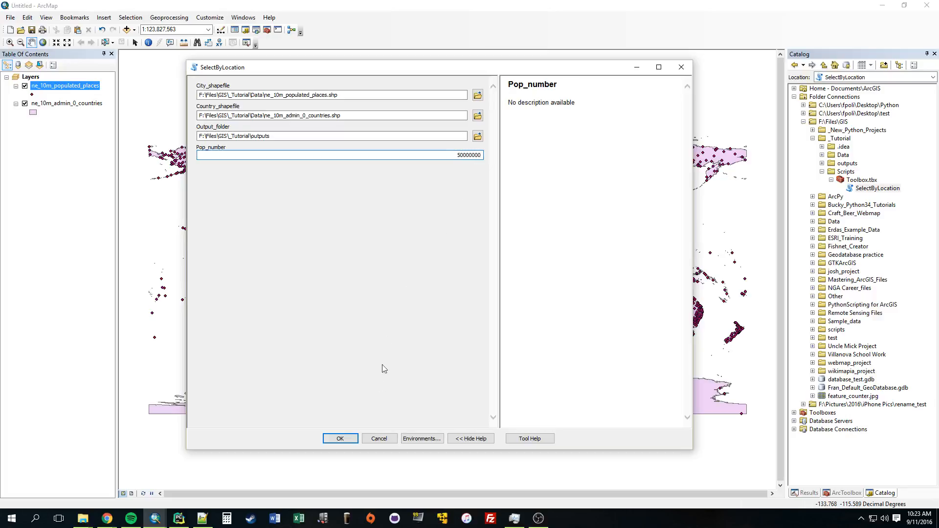
pyautogui.click(339, 438)
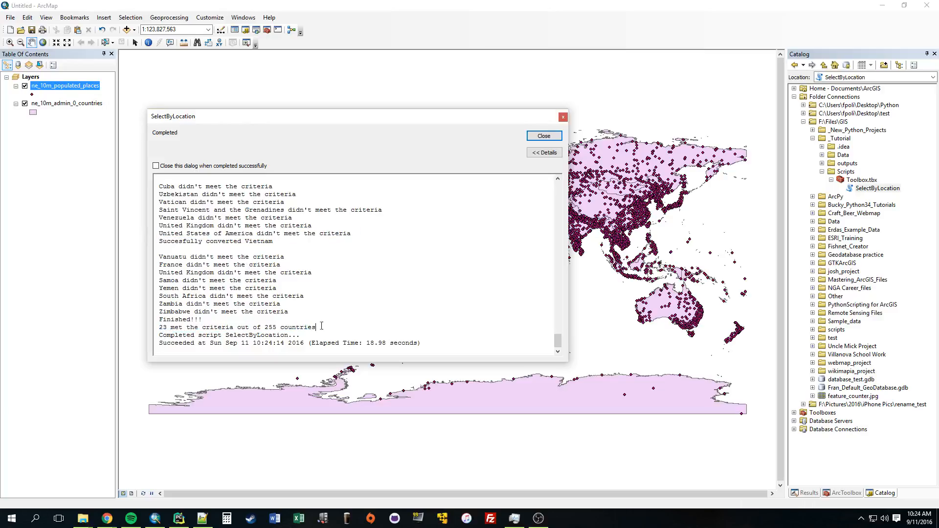
pyautogui.click(542, 136)
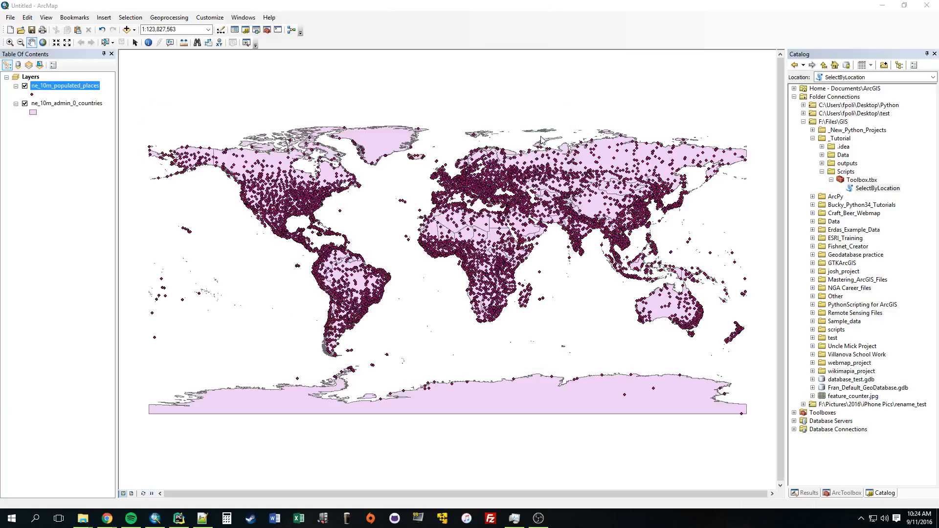
# Step: Hide the populated places layer and add the cities_in_ shapefiles from outputs to the map
pyautogui.click(25, 86)
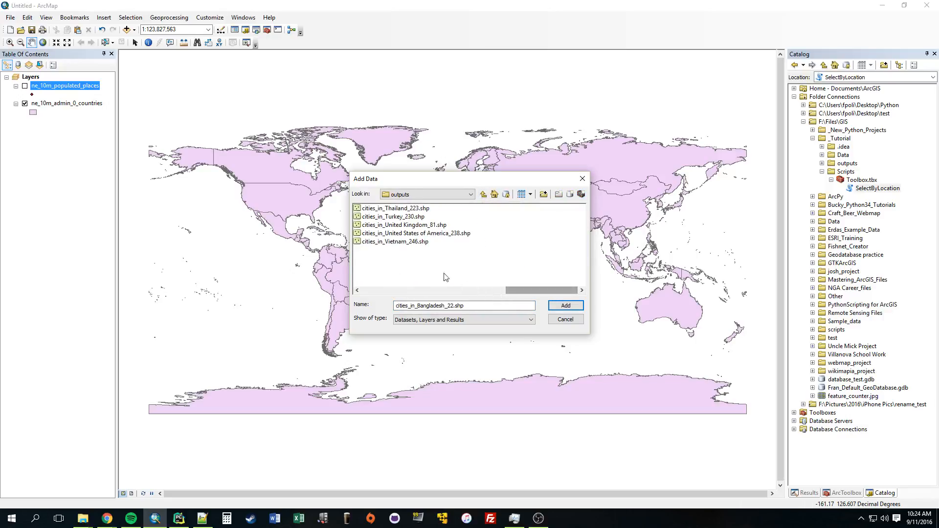
pyautogui.click(563, 305)
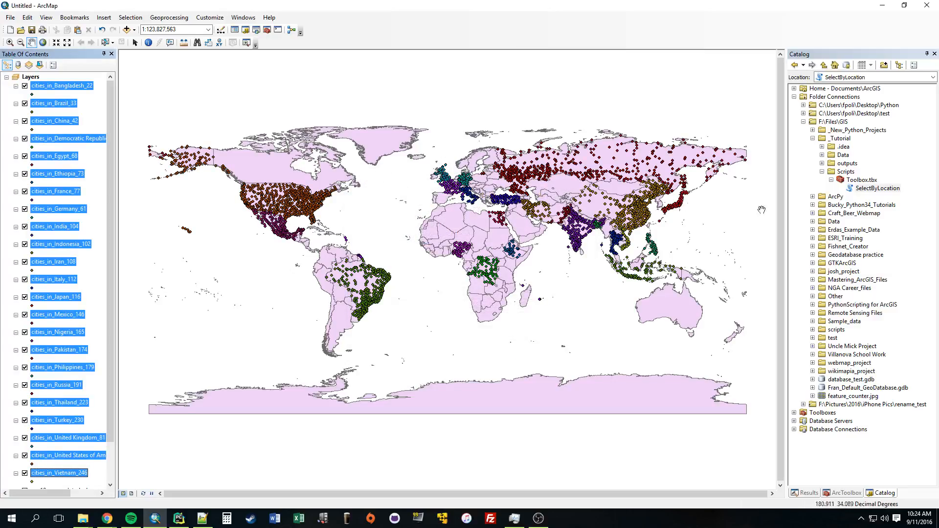
pyautogui.moveTo(866, 192)
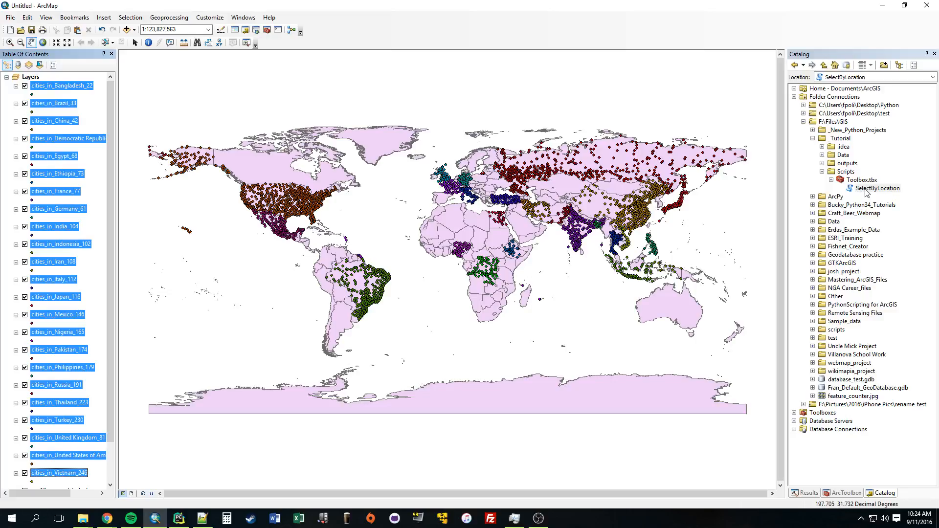
# Step: Reopen the SelectByLocation tool from the Catalog
pyautogui.click(879, 188)
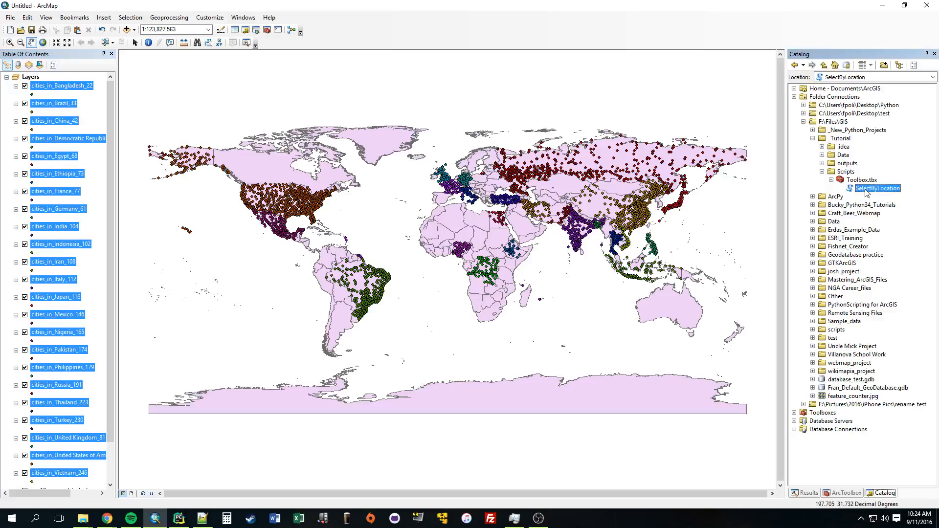
pyautogui.click(860, 180)
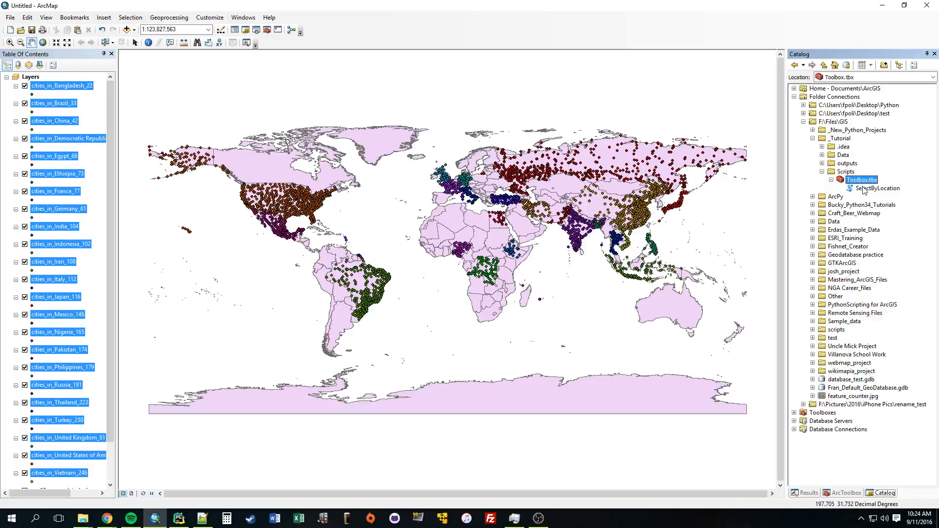
pyautogui.click(880, 187)
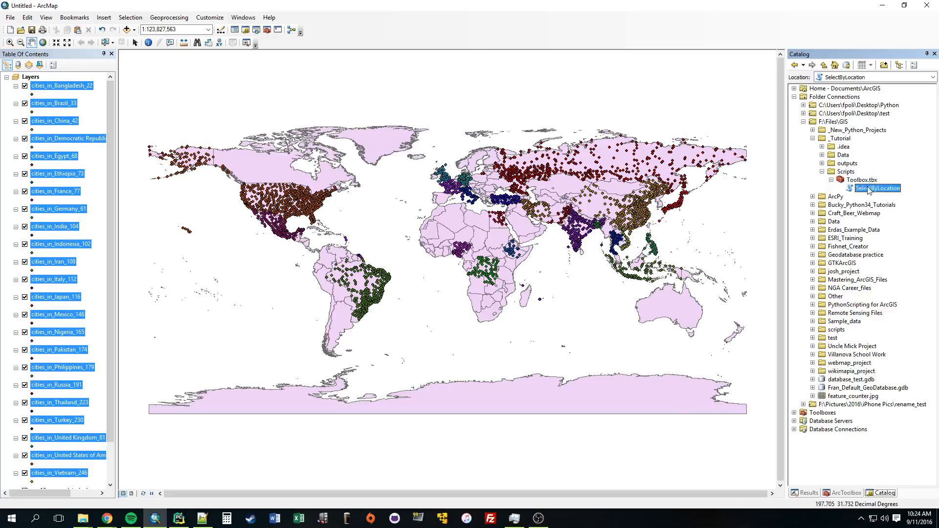
pyautogui.doubleClick(877, 188)
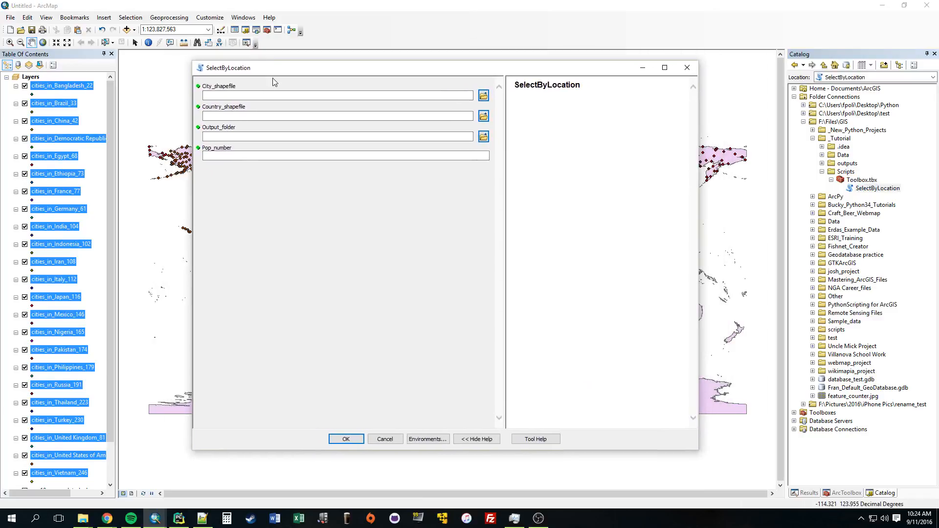